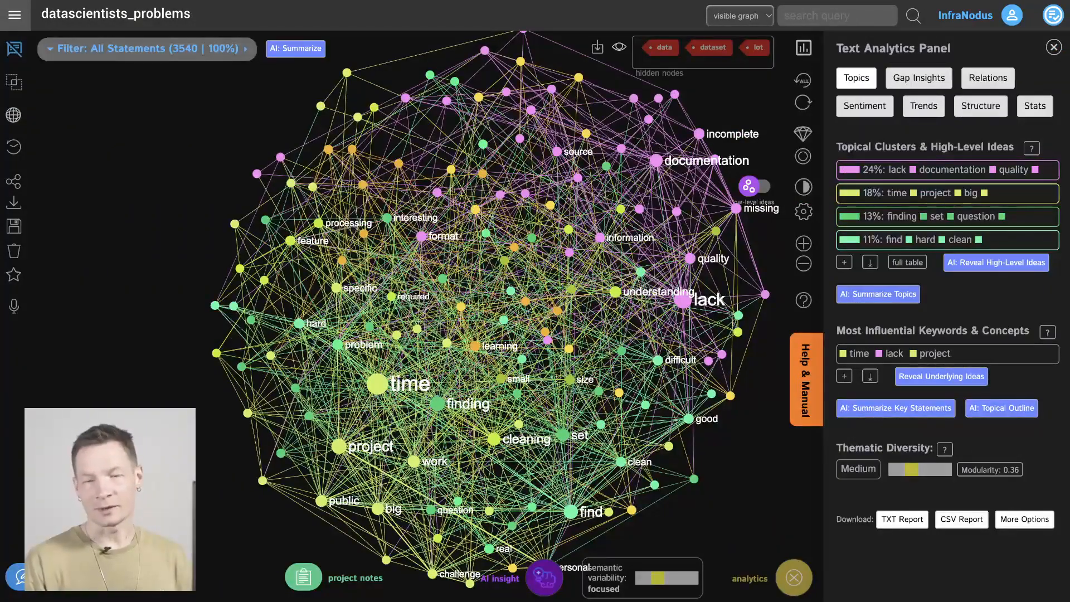
{"action": "mouse_move", "coordinate": [482, 306]}
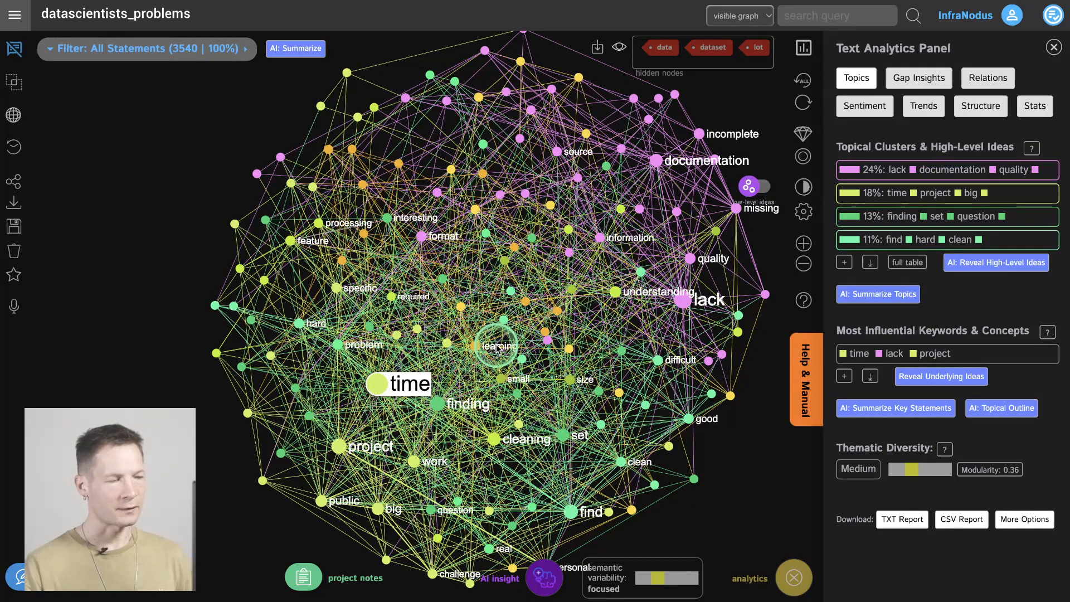
- Filter statements to those containing 'time', then return to all statements
{"action": "left_click", "coordinate": [380, 383]}
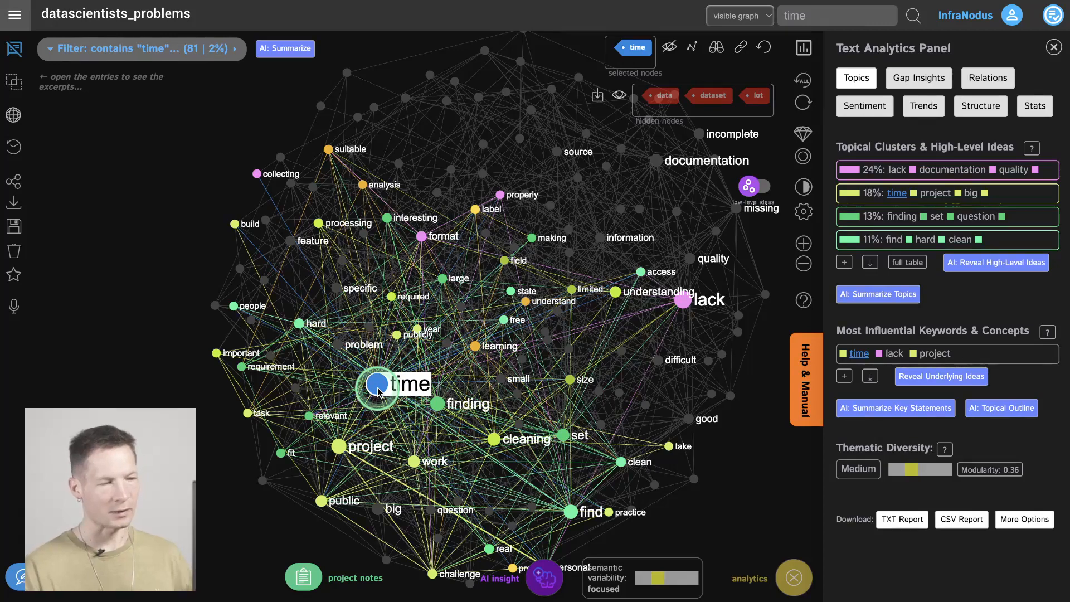
{"action": "left_click", "coordinate": [51, 55]}
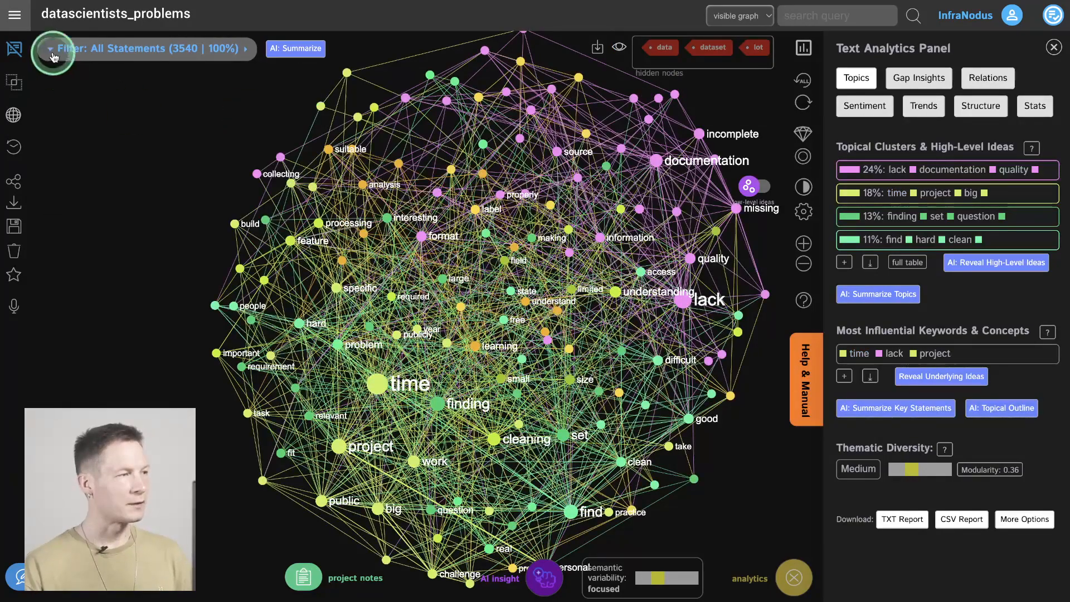
- From the main menu's Apps page, choose Import Files and start Import Spreadsheet
{"action": "left_click", "coordinate": [16, 17]}
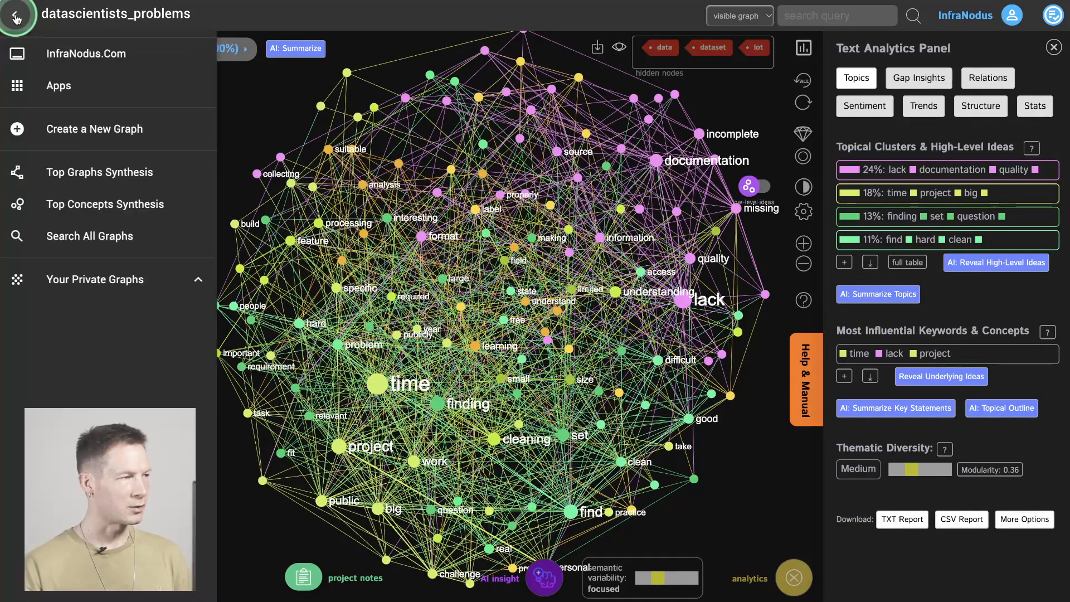
{"action": "left_click", "coordinate": [56, 85]}
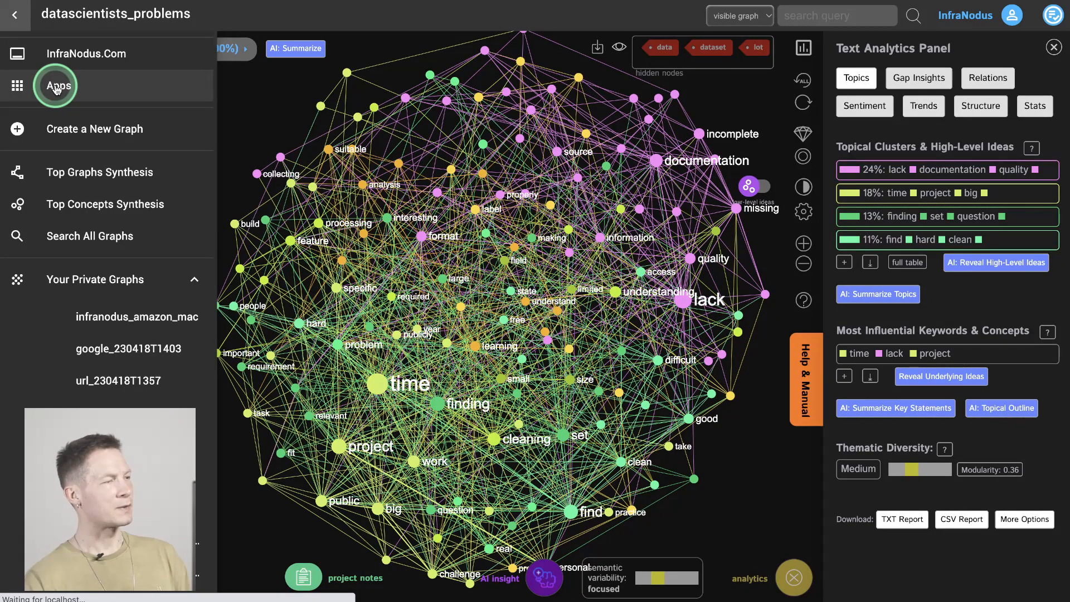
{"action": "left_click", "coordinate": [55, 85]}
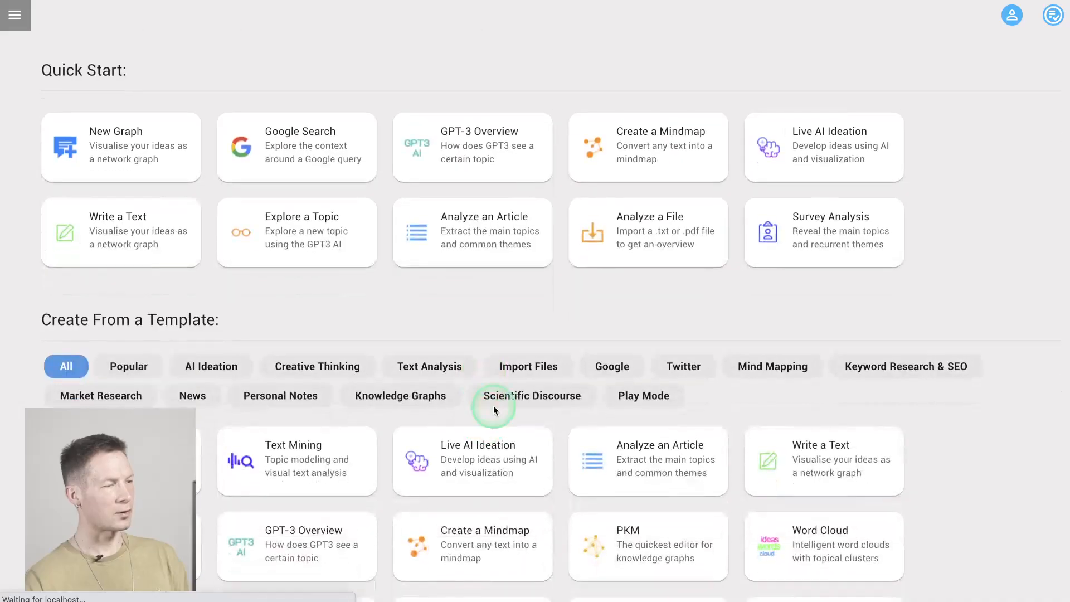
{"action": "left_click", "coordinate": [528, 366]}
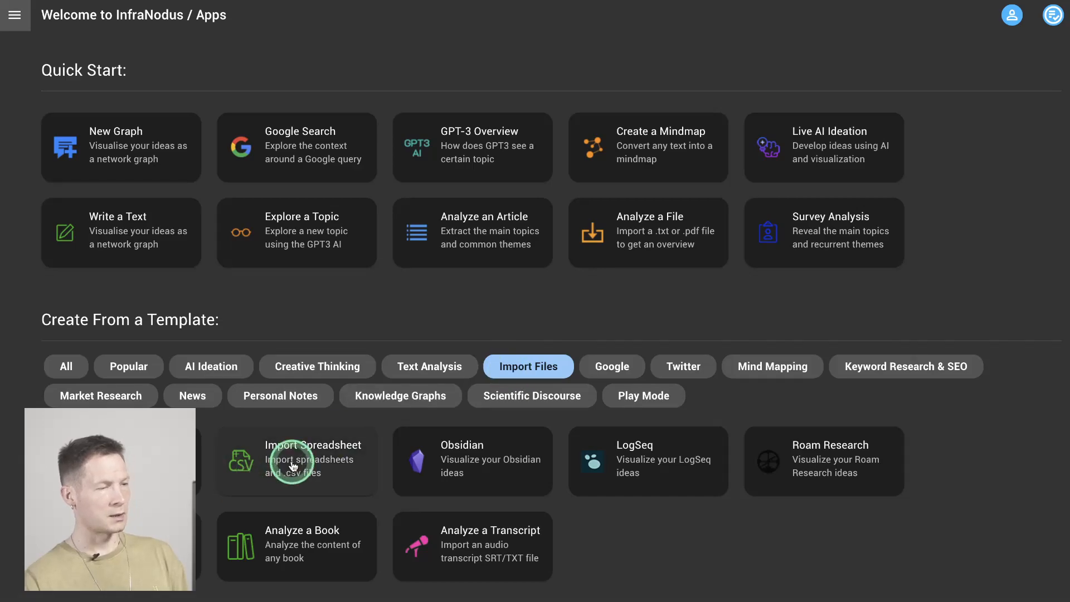
{"action": "left_click", "coordinate": [296, 468]}
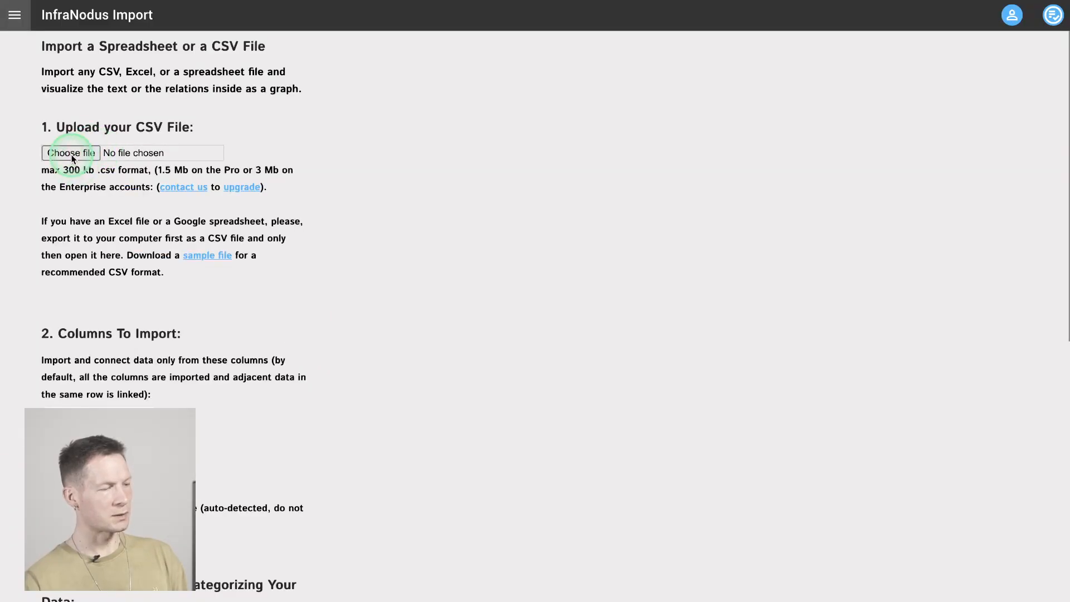
- Upload the survey responses CSV and import only its PersonalProjectsChallengeFreeForm column
{"action": "left_click", "coordinate": [71, 153]}
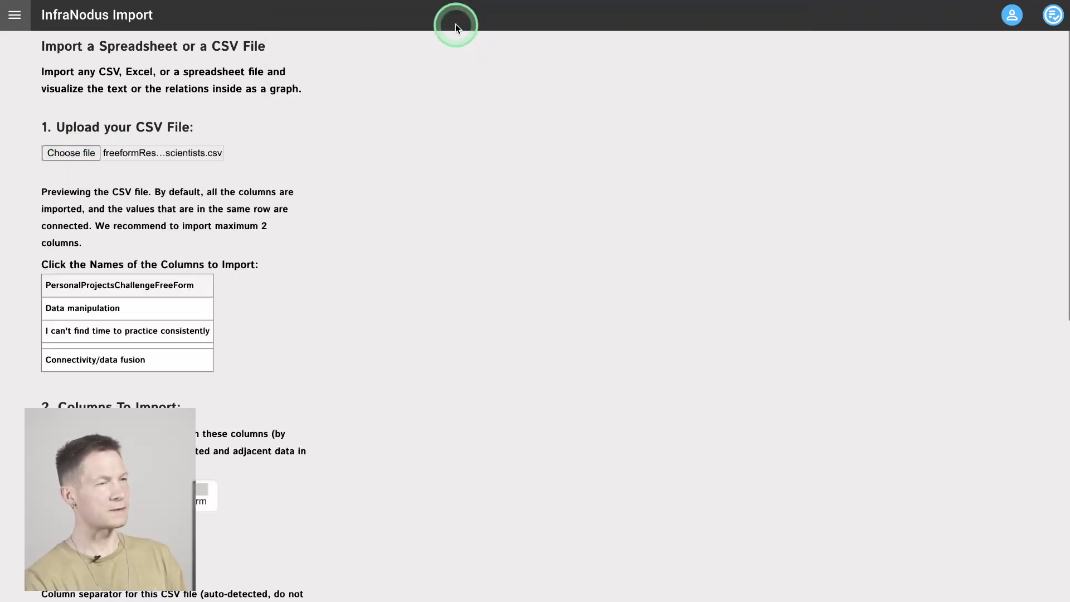
{"action": "mouse_move", "coordinate": [1037, 270]}
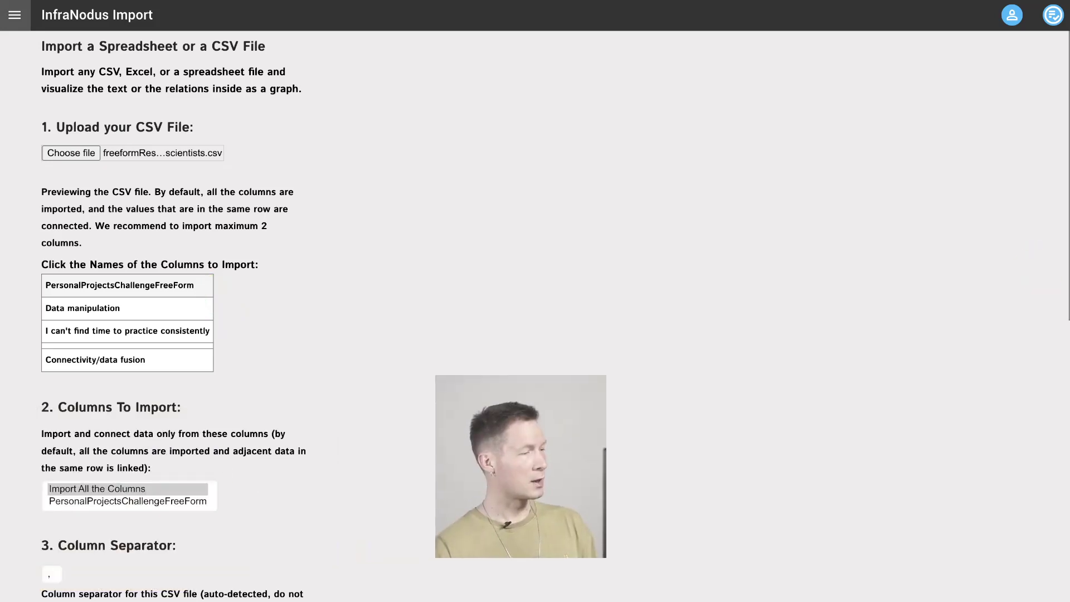
{"action": "left_click", "coordinate": [132, 303]}
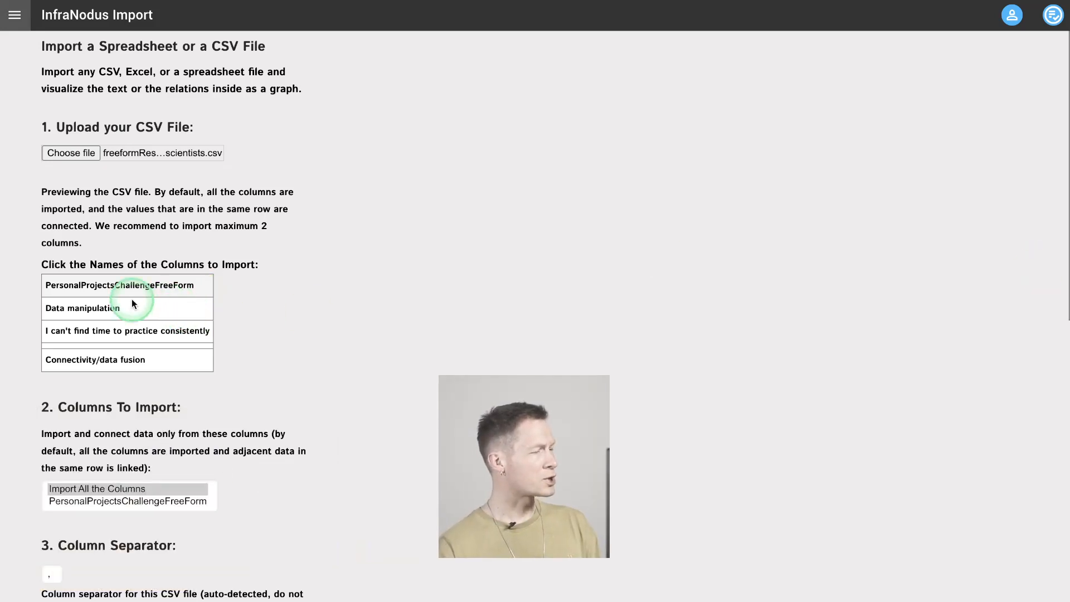
{"action": "mouse_move", "coordinate": [99, 294]}
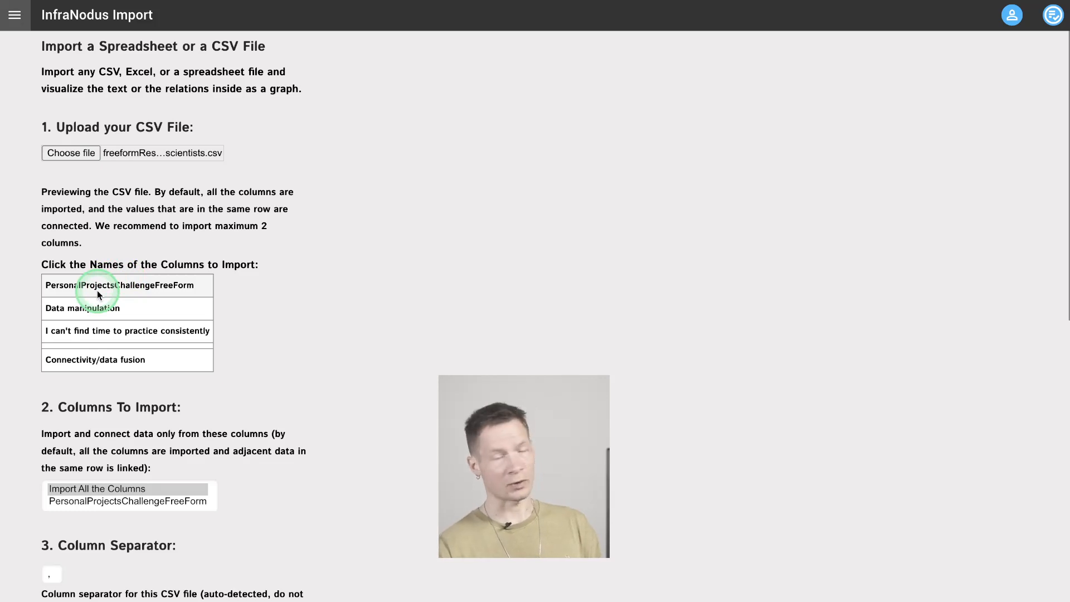
{"action": "left_click", "coordinate": [127, 286]}
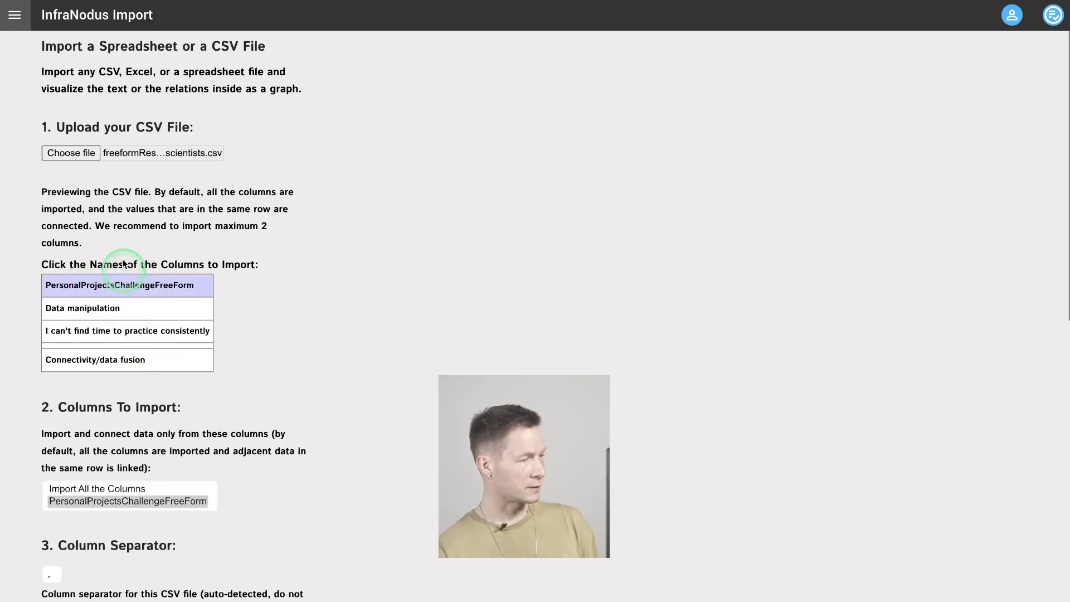
{"action": "mouse_move", "coordinate": [404, 293]}
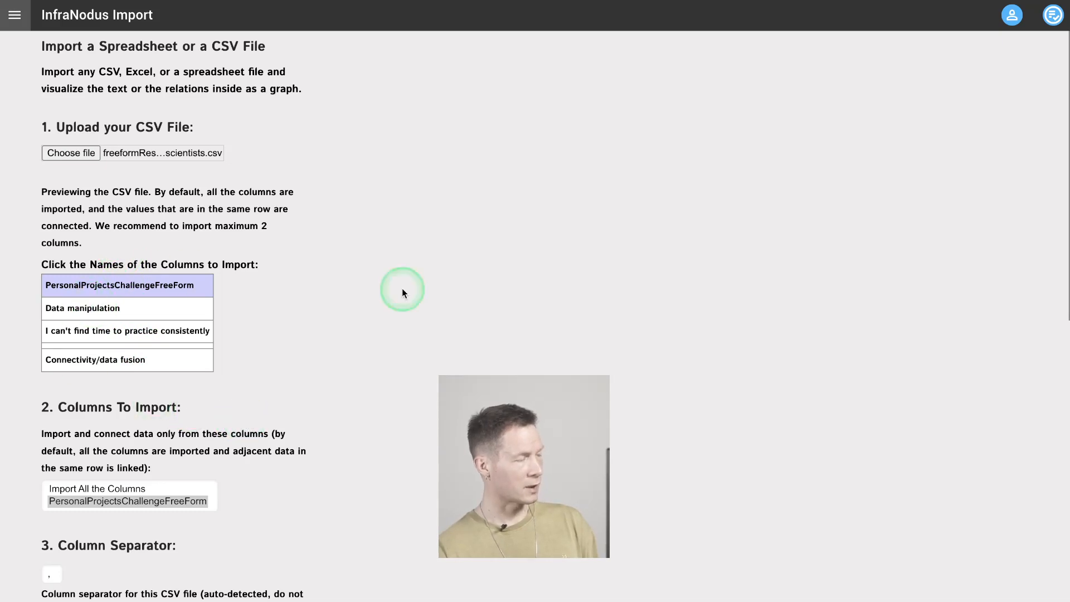
{"action": "mouse_move", "coordinate": [244, 428]}
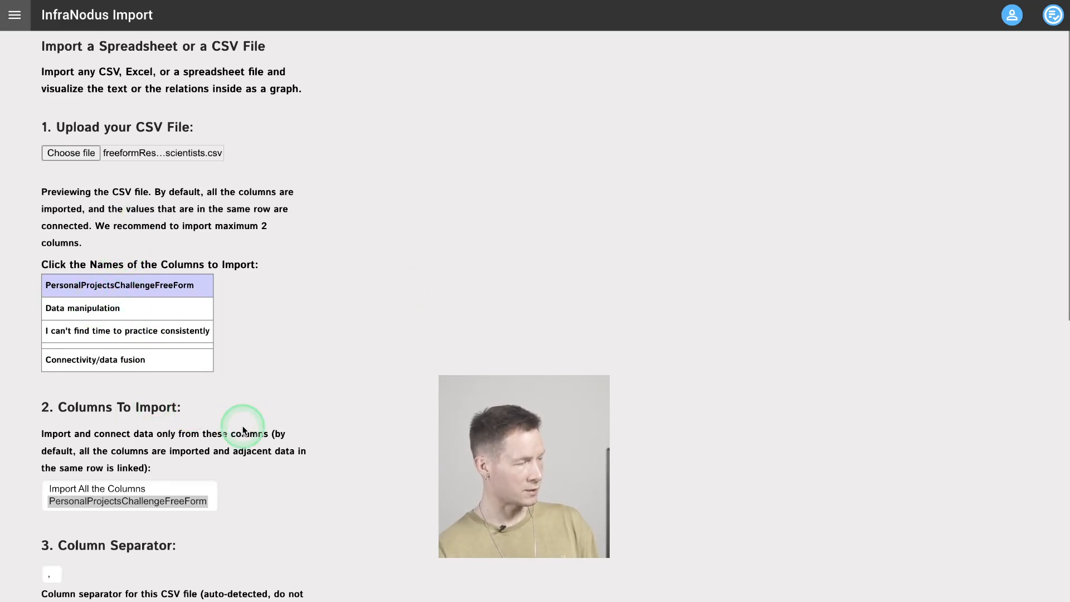
{"action": "scroll", "scroll_direction": "down", "scroll_amount": 3}
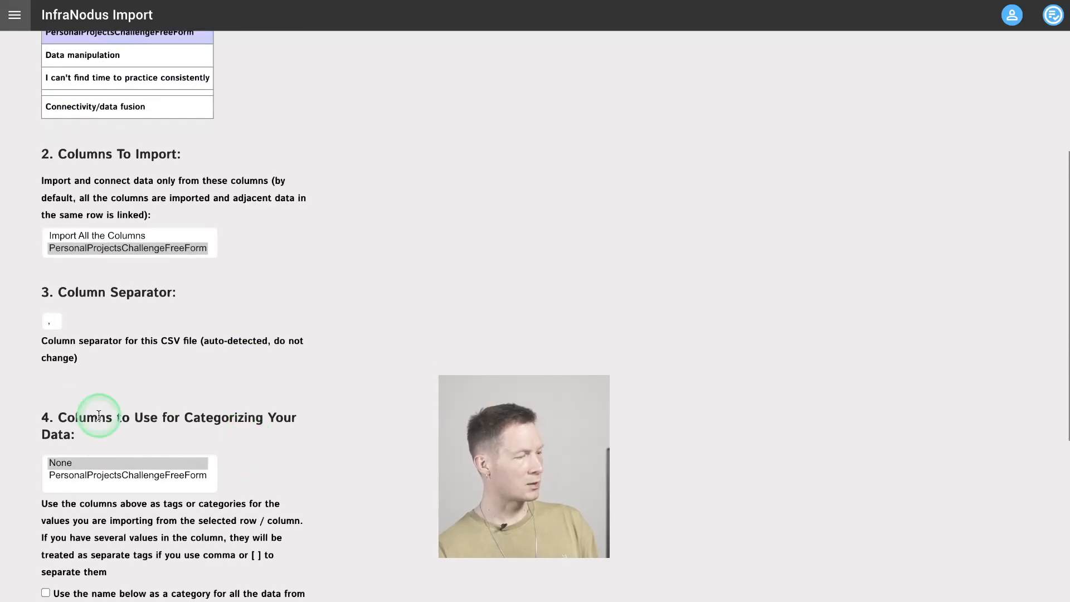
{"action": "scroll", "scroll_direction": "down", "scroll_amount": 3}
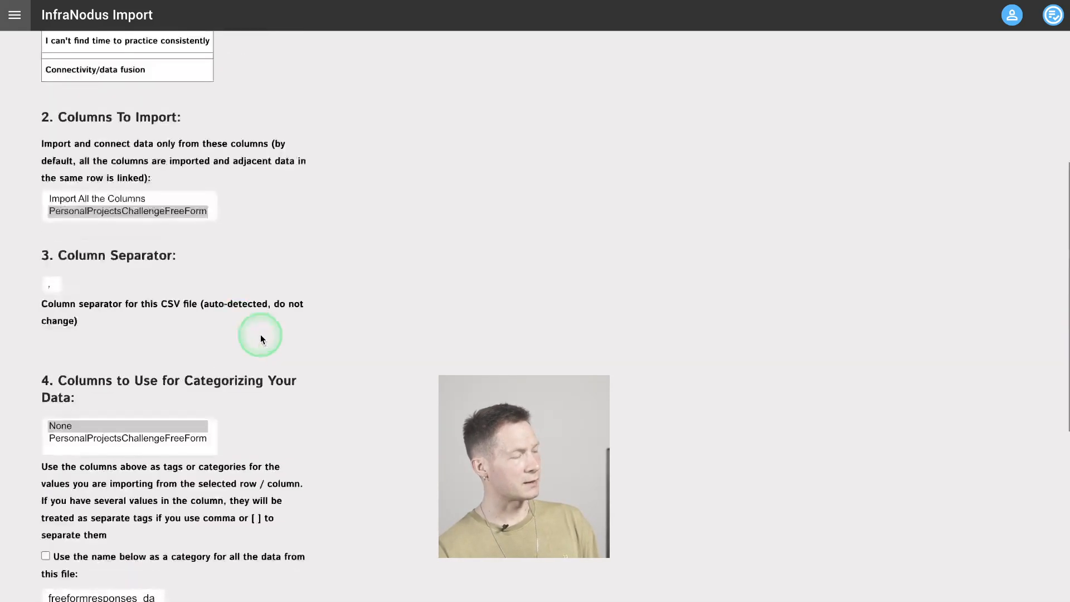
{"action": "scroll", "scroll_direction": "up", "scroll_amount": 3}
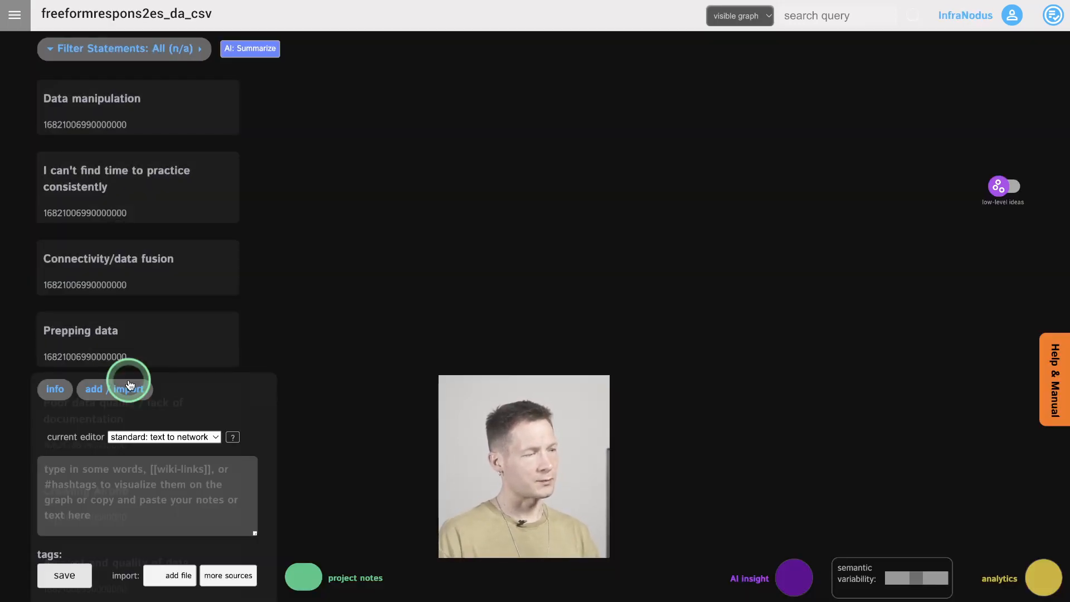
{"action": "mouse_move", "coordinate": [219, 409]}
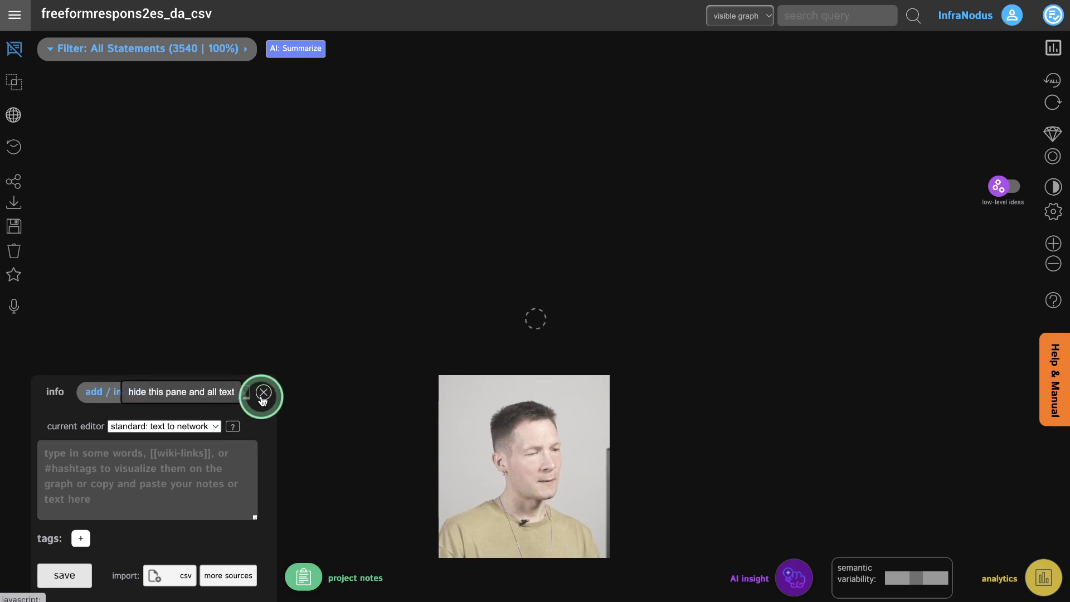
- Hide the statements pane and show Text Analytics for the 3540-statement responses graph
{"action": "left_click", "coordinate": [264, 392]}
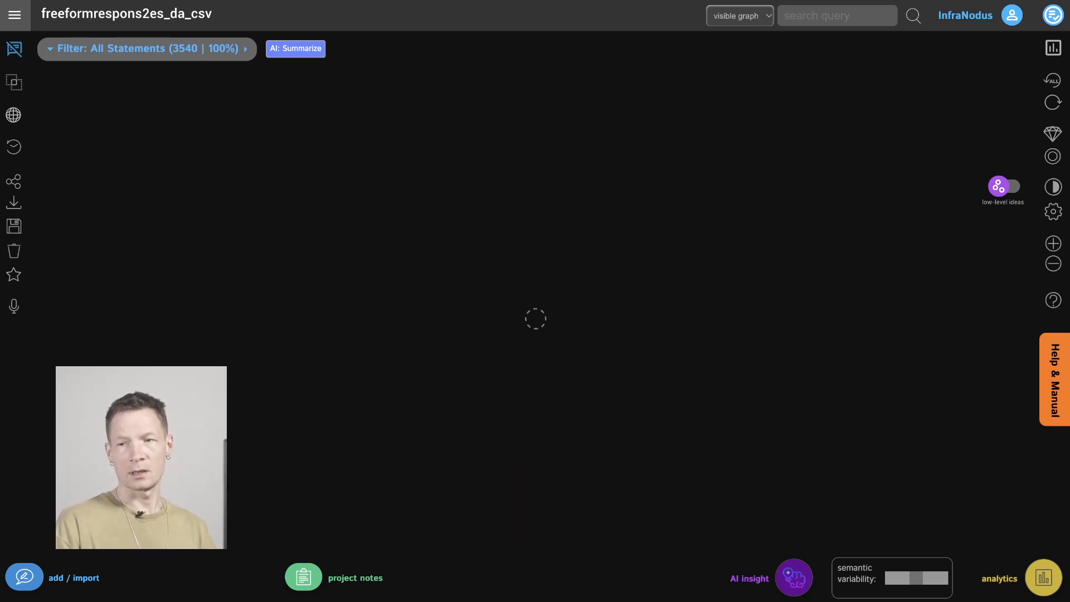
{"action": "left_click", "coordinate": [831, 239]}
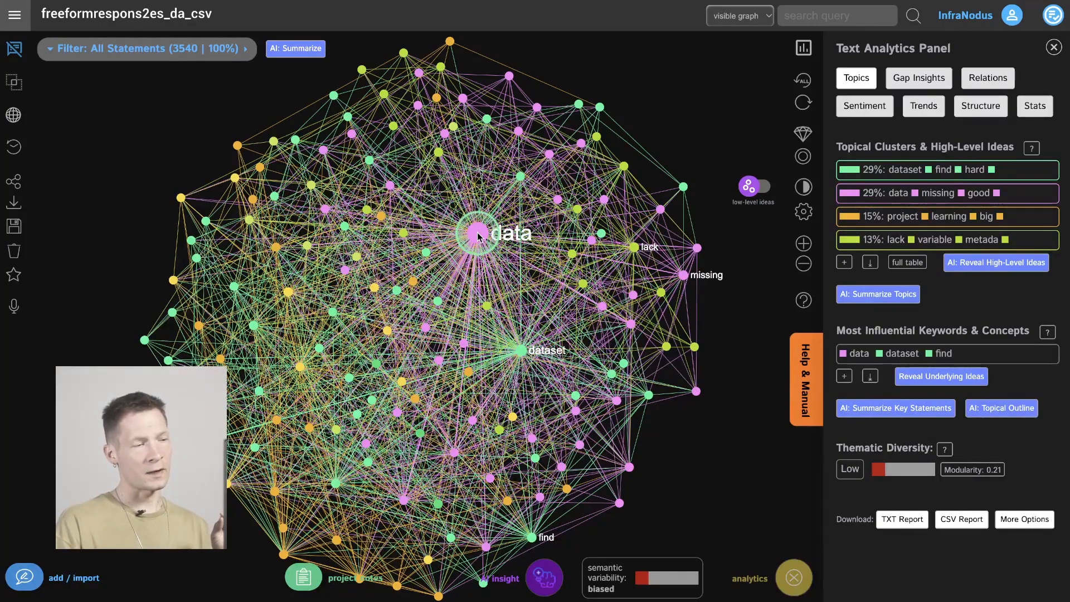
{"action": "mouse_move", "coordinate": [517, 350]}
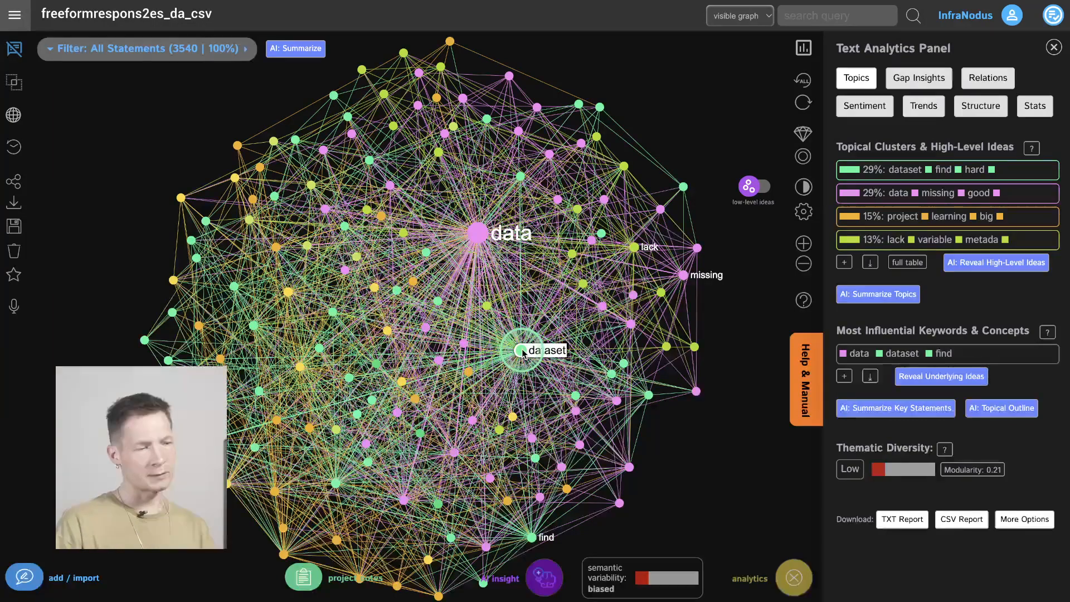
{"action": "mouse_move", "coordinate": [478, 239]}
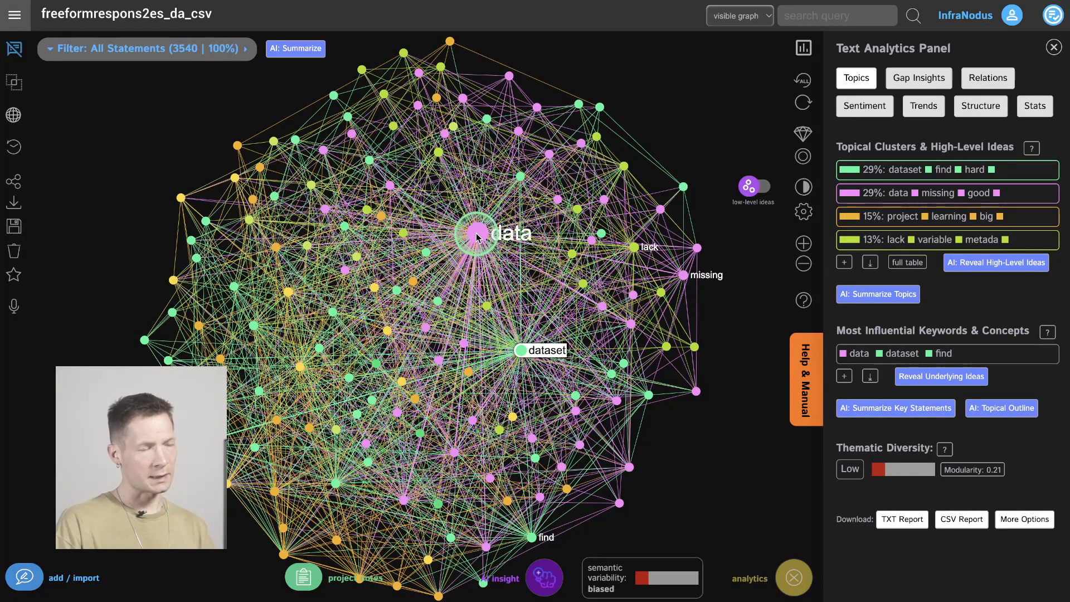
- Select the data and dataset nodes and hide them from the graph
{"action": "left_click", "coordinate": [522, 350]}
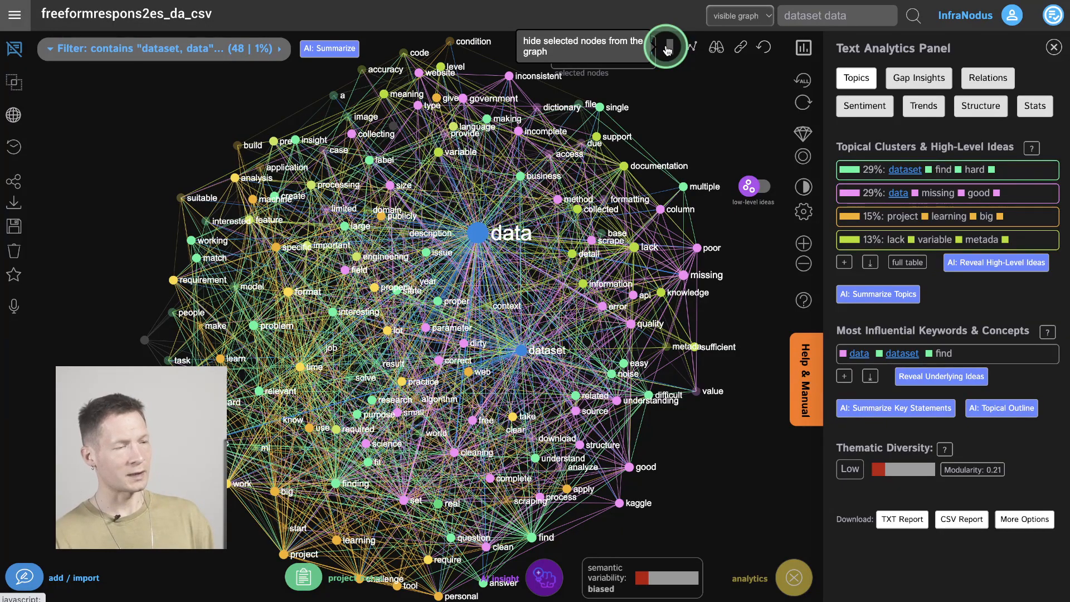
{"action": "left_click", "coordinate": [668, 47]}
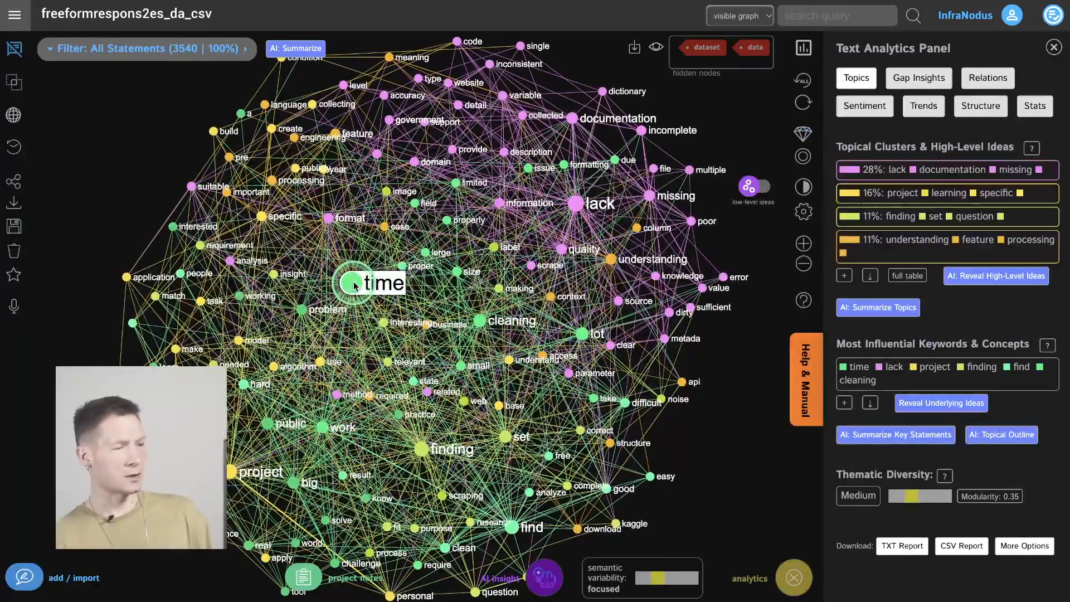
{"action": "mouse_move", "coordinate": [573, 118]}
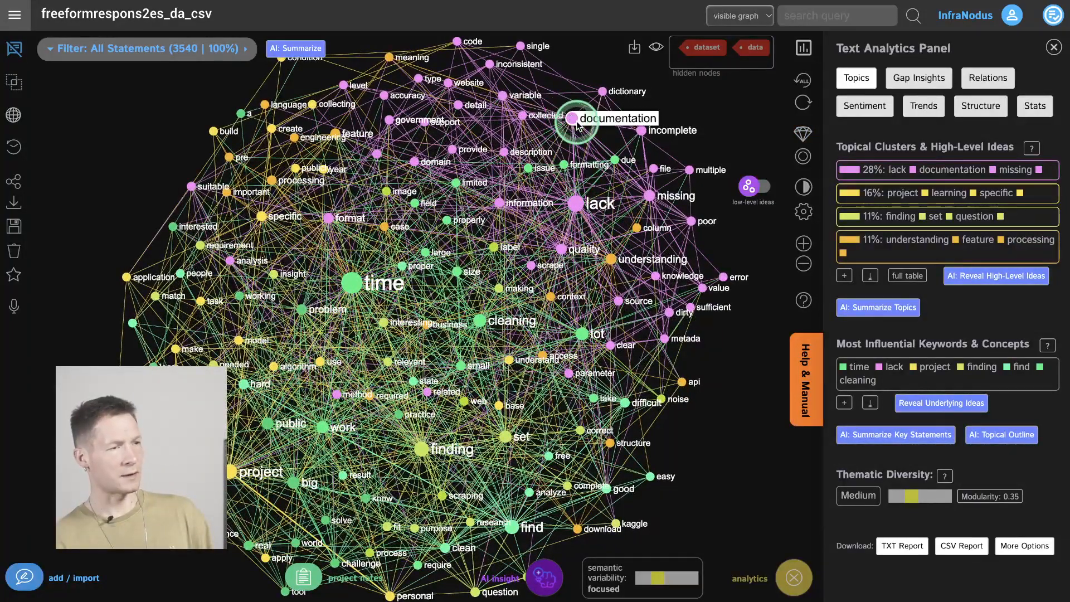
{"action": "mouse_move", "coordinate": [580, 204]}
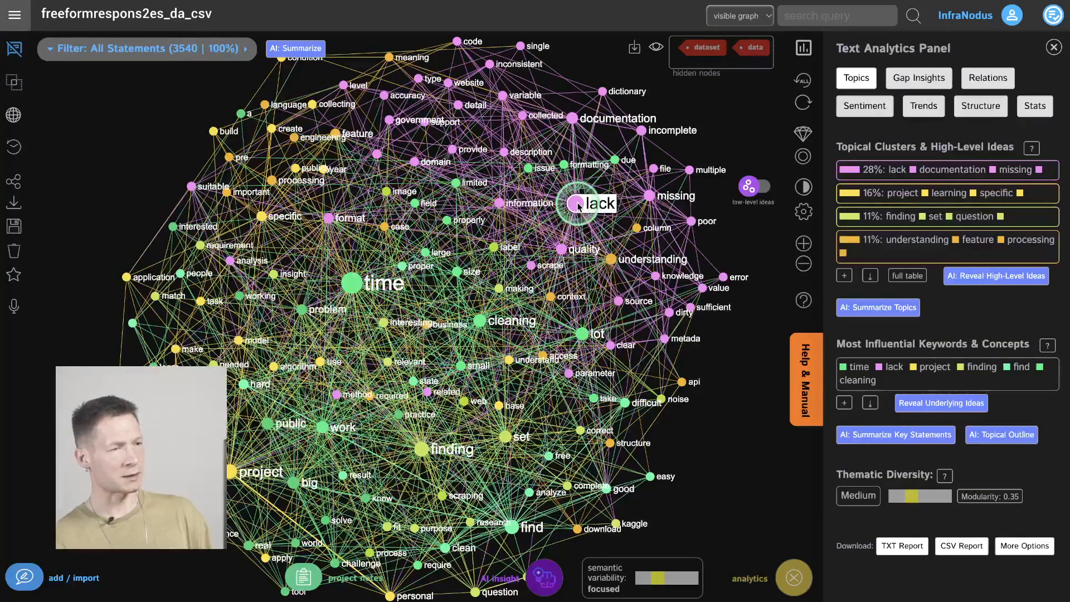
- Expand the lack, documentation and missing cluster's full word list and reset to All Statements
{"action": "left_click", "coordinate": [579, 202]}
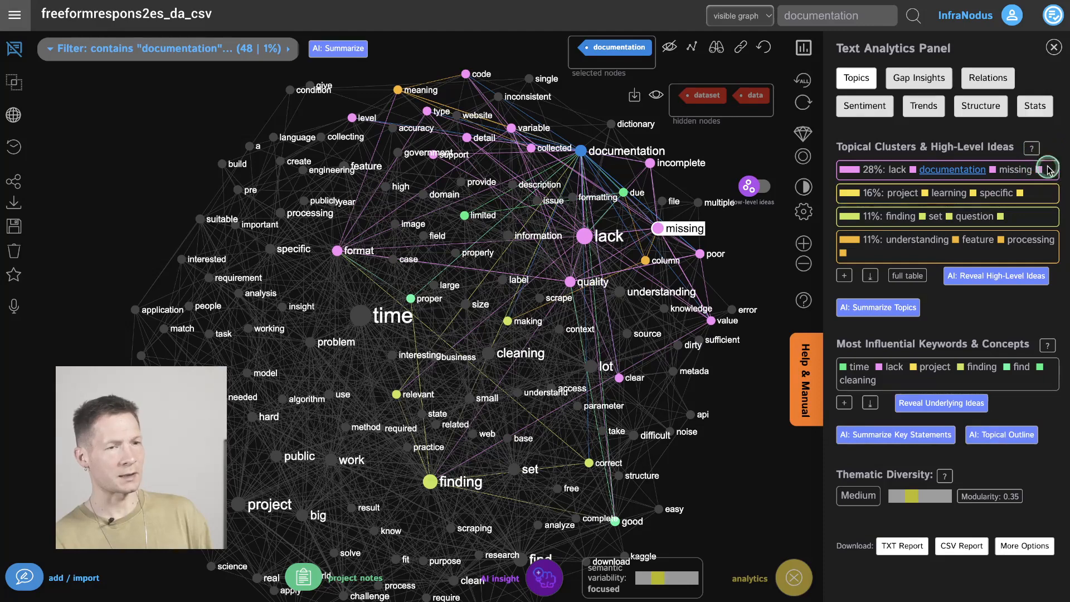
{"action": "left_click", "coordinate": [1049, 169]}
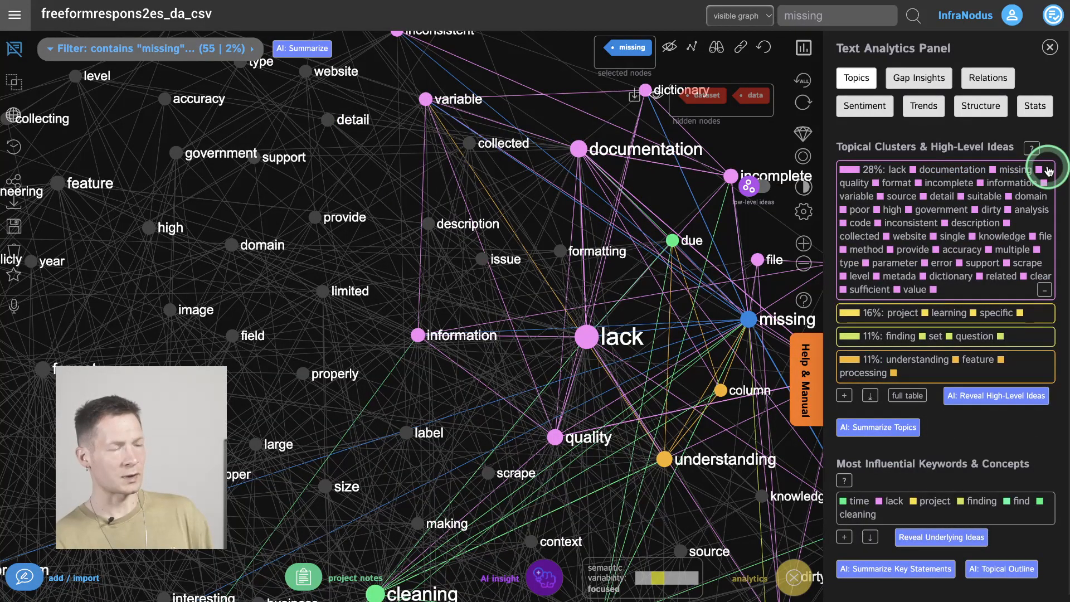
{"action": "left_click", "coordinate": [1039, 170]}
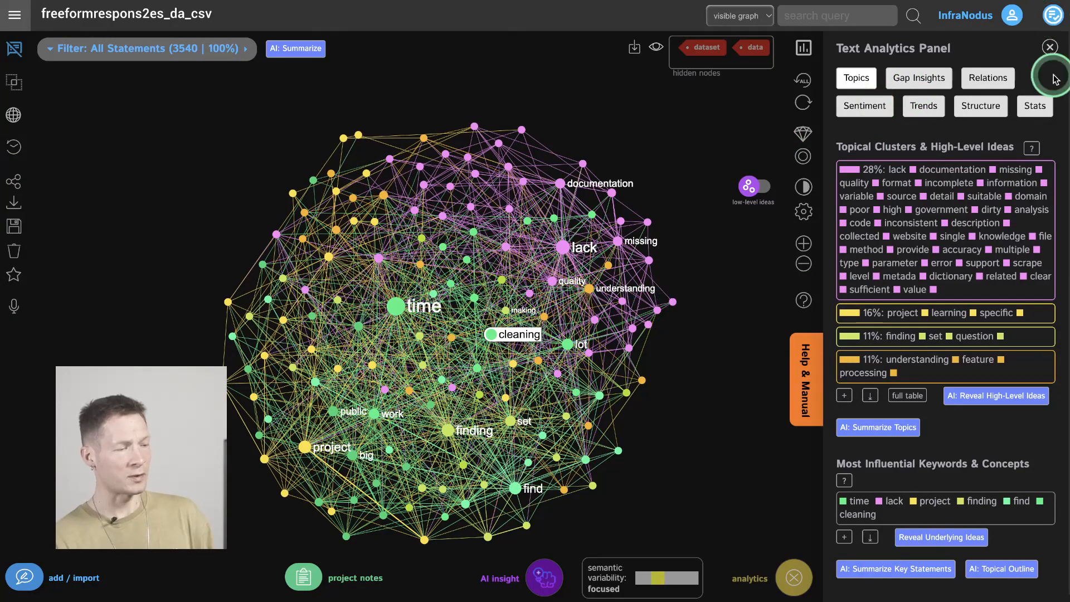
{"action": "left_click", "coordinate": [494, 333]}
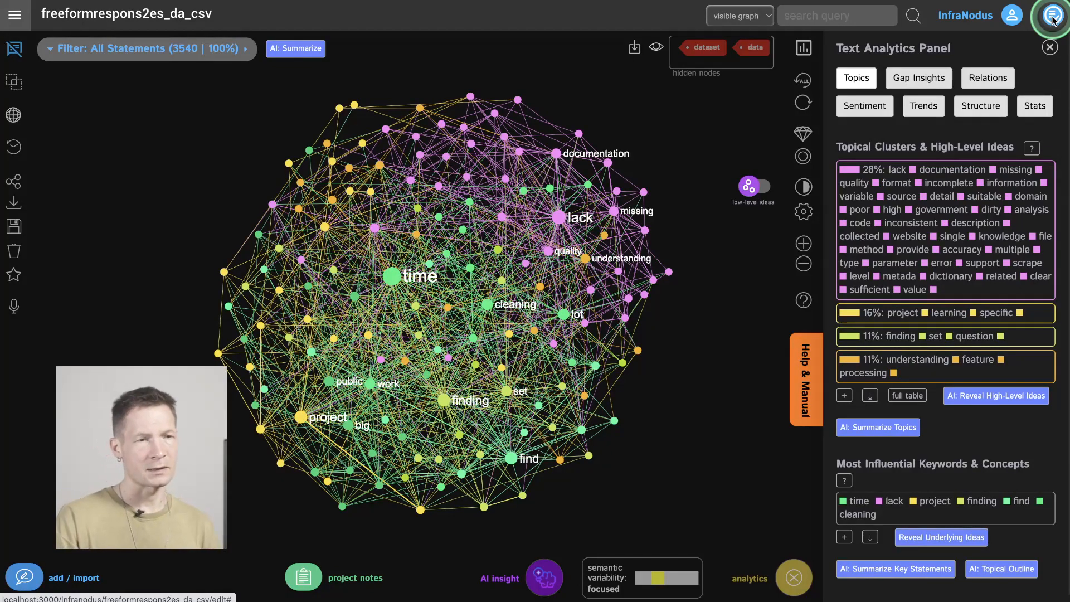
- Unhide the data node so it returns to the graph and topics recompute
{"action": "left_click", "coordinate": [1051, 15]}
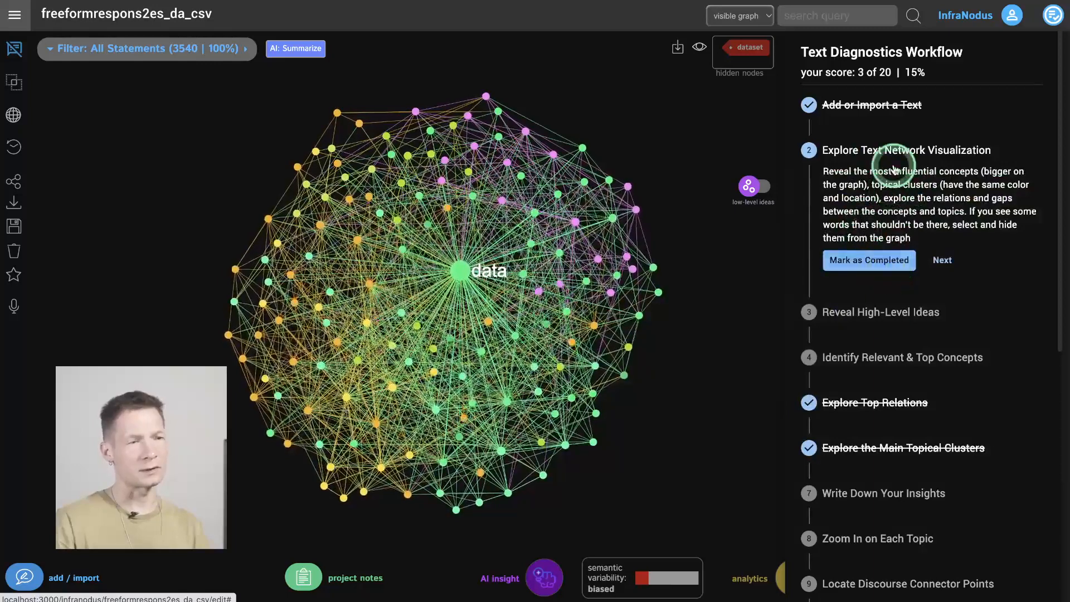
{"action": "mouse_move", "coordinate": [814, 379]}
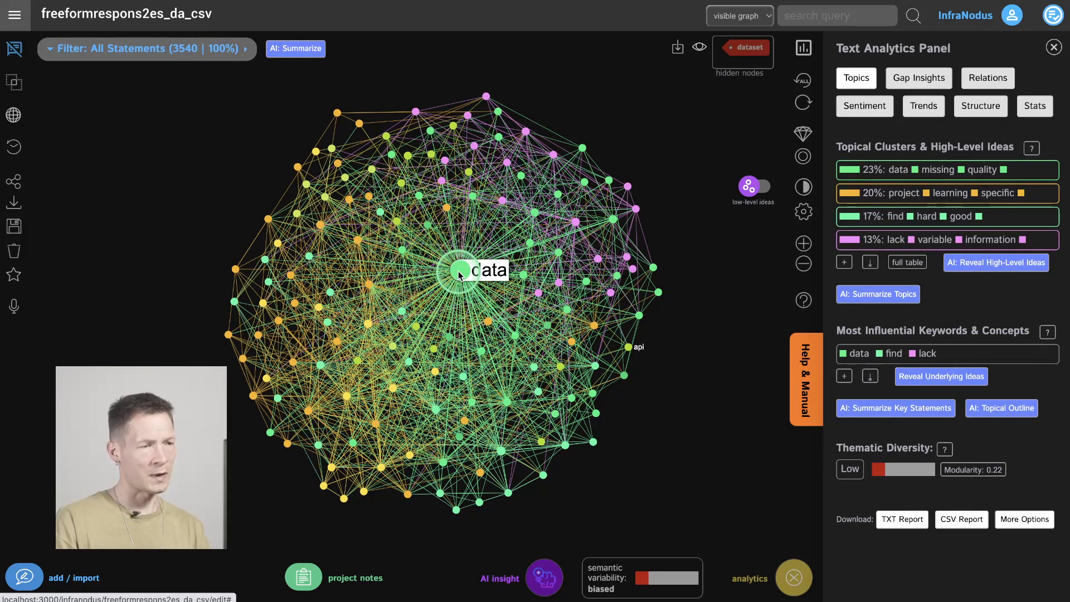
{"action": "mouse_move", "coordinate": [614, 184]}
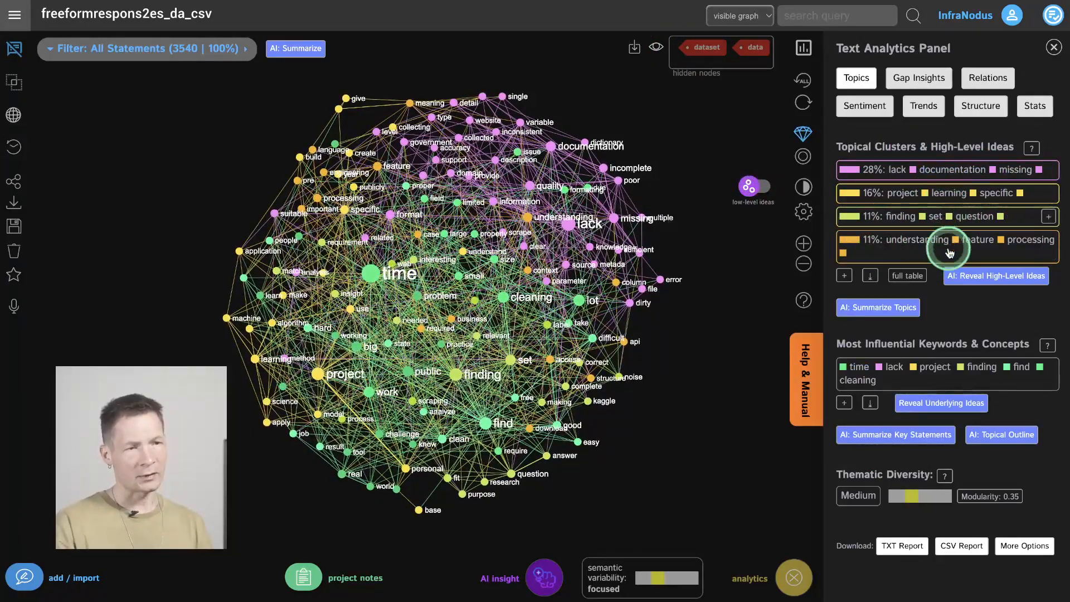
{"action": "mouse_move", "coordinate": [755, 189]}
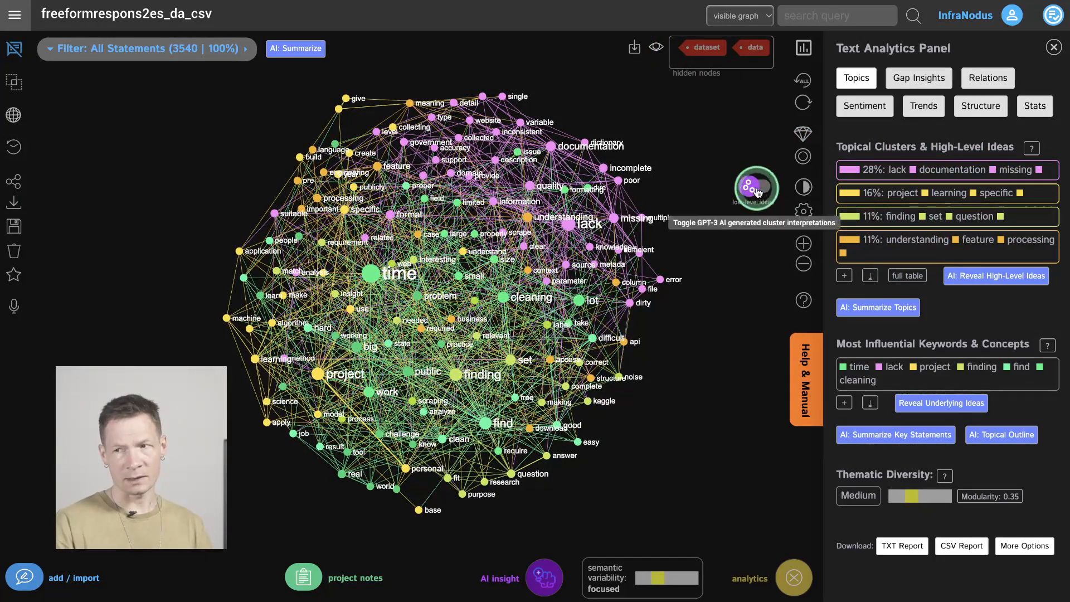
- Switch on GPT-3 high-level idea labels, Poor Quality through Pre-Processing, for the four clusters
{"action": "left_click", "coordinate": [755, 187]}
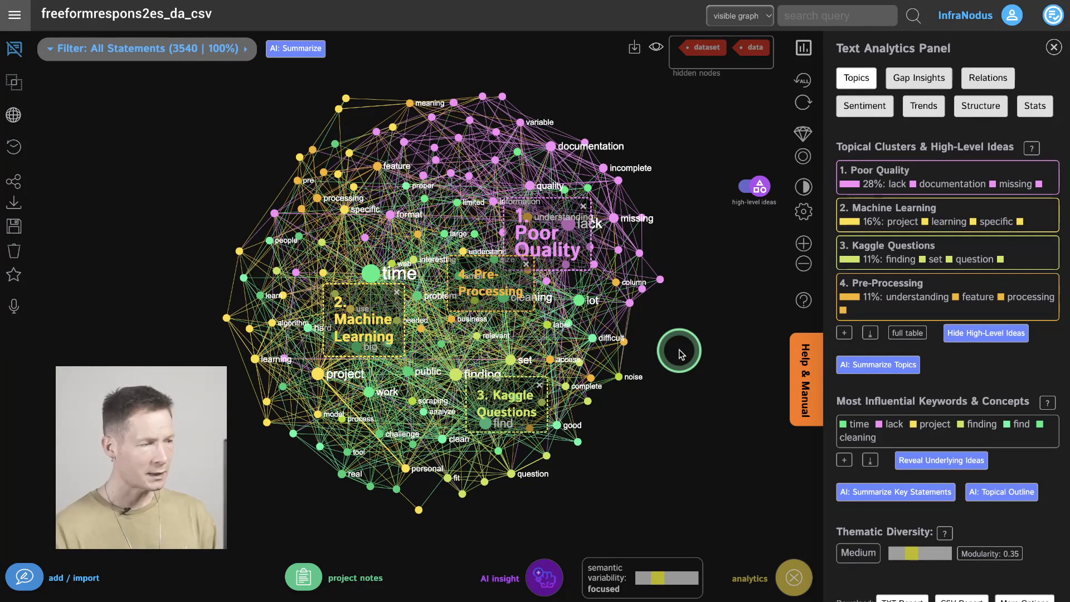
{"action": "mouse_move", "coordinate": [390, 333]}
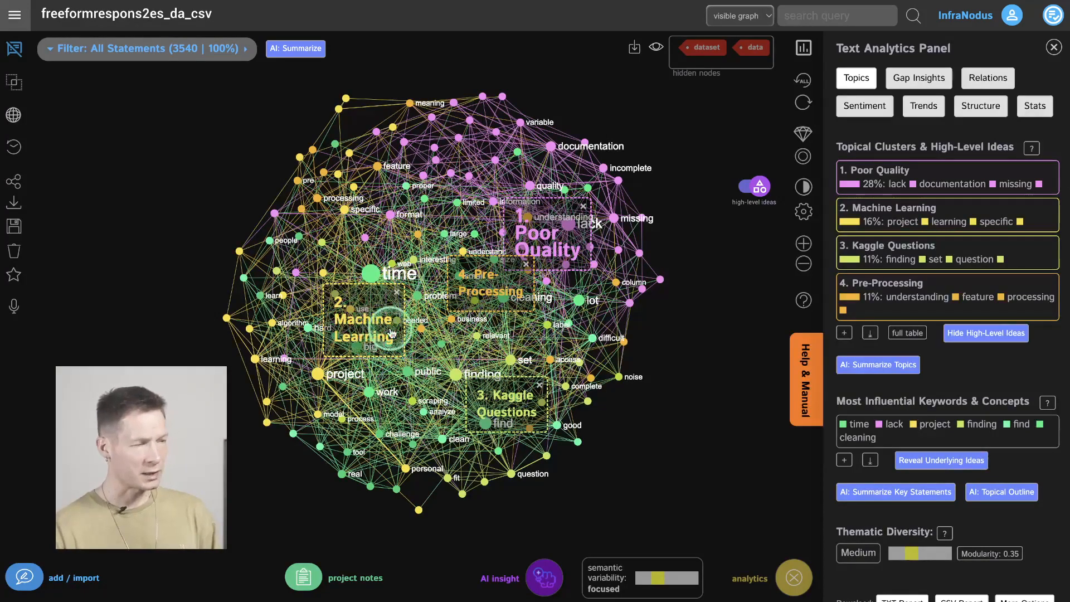
{"action": "mouse_move", "coordinate": [502, 424]}
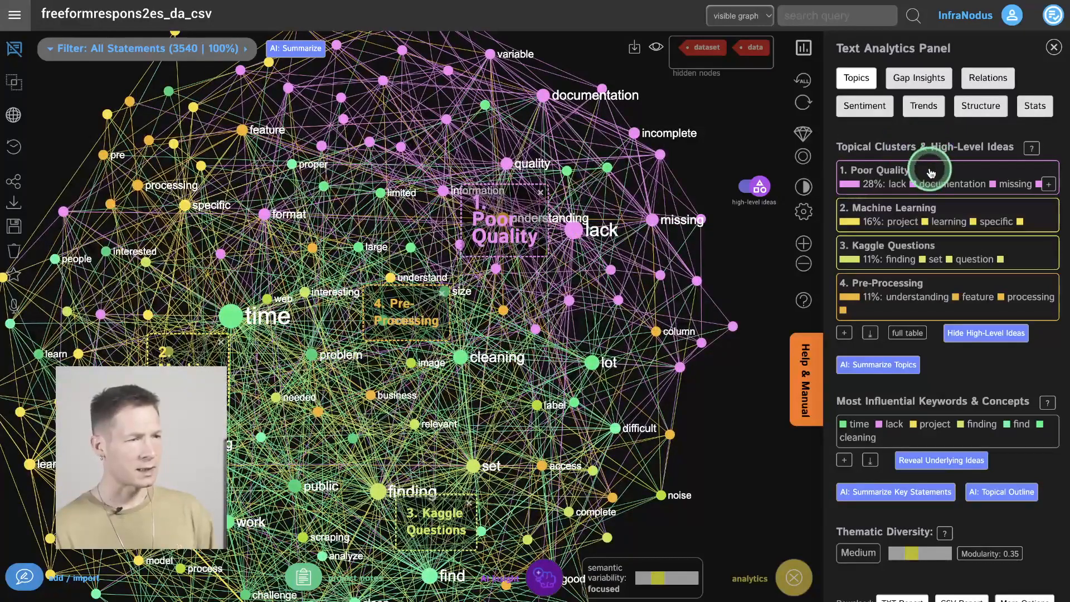
{"action": "mouse_move", "coordinate": [551, 105]}
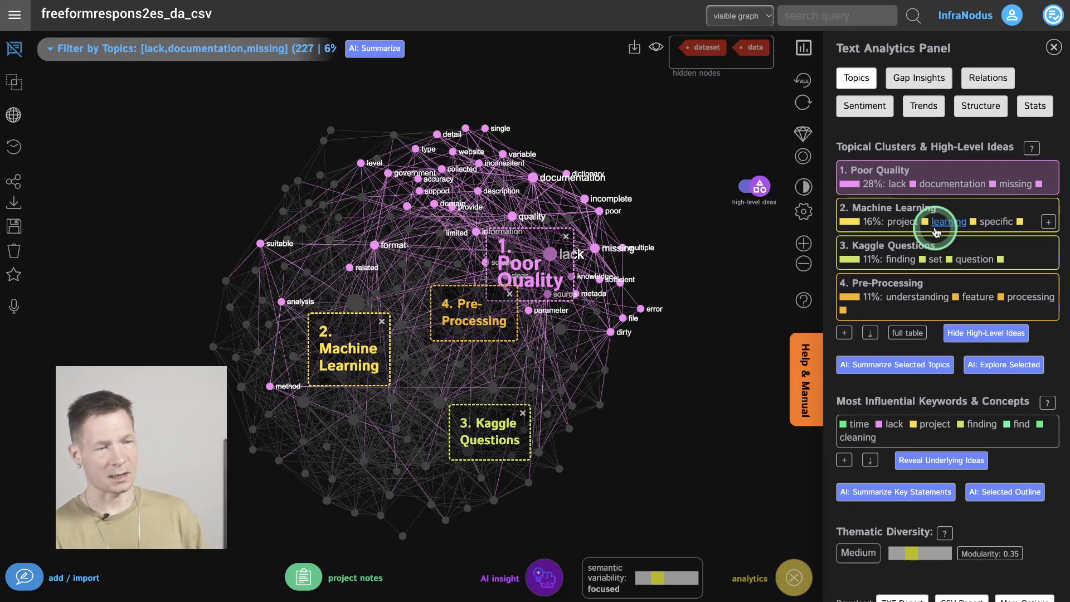
{"action": "mouse_move", "coordinate": [1004, 178]}
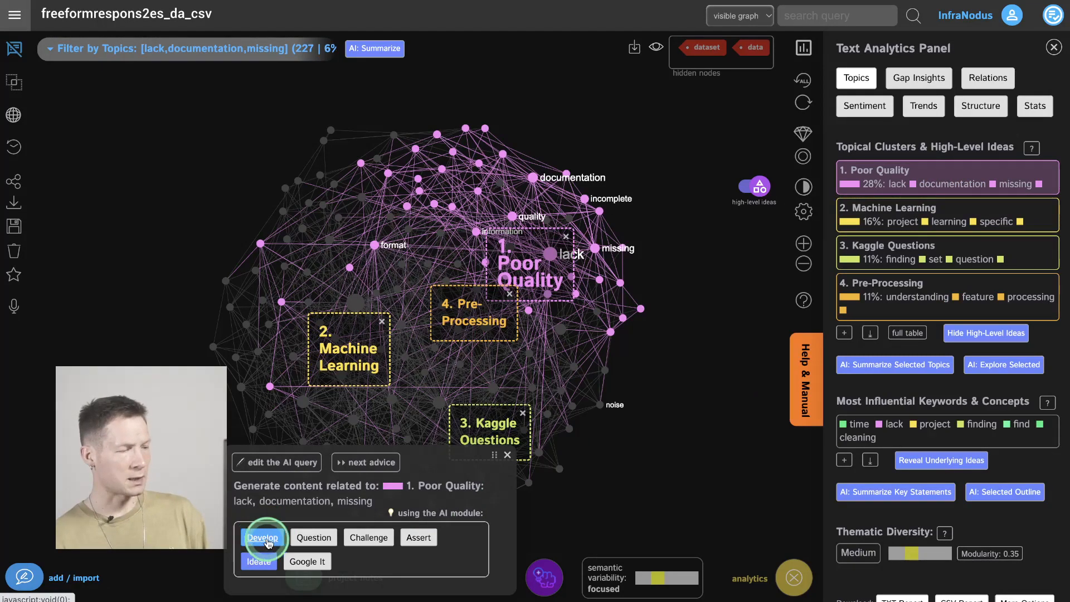
- Run Develop to get GPT-3 ideas for the Poor Quality cluster, including a documentation-completing platform
{"action": "left_click", "coordinate": [263, 537]}
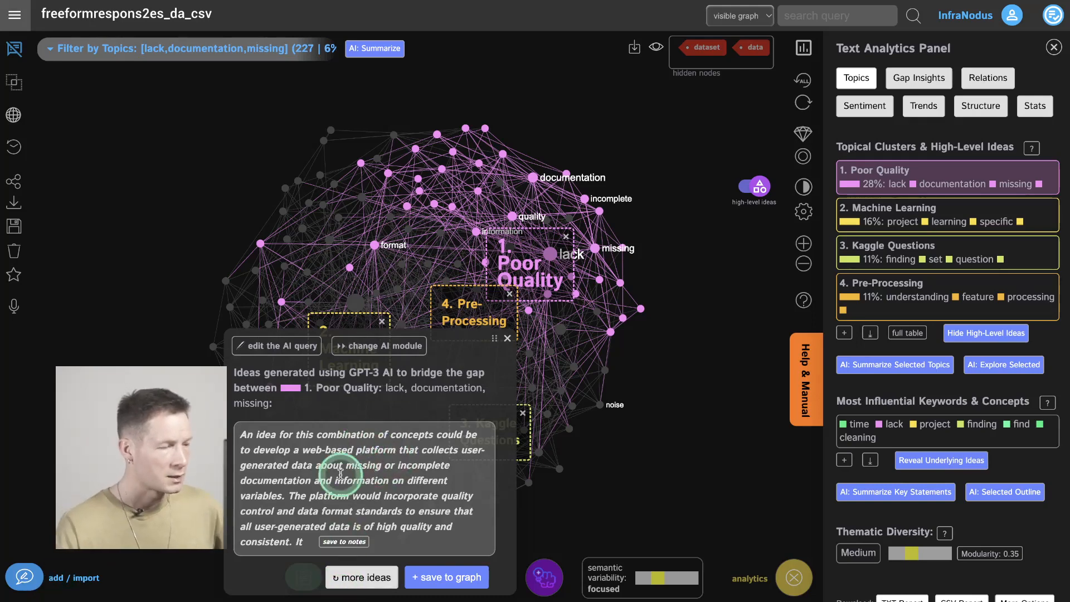
{"action": "mouse_move", "coordinate": [262, 496]}
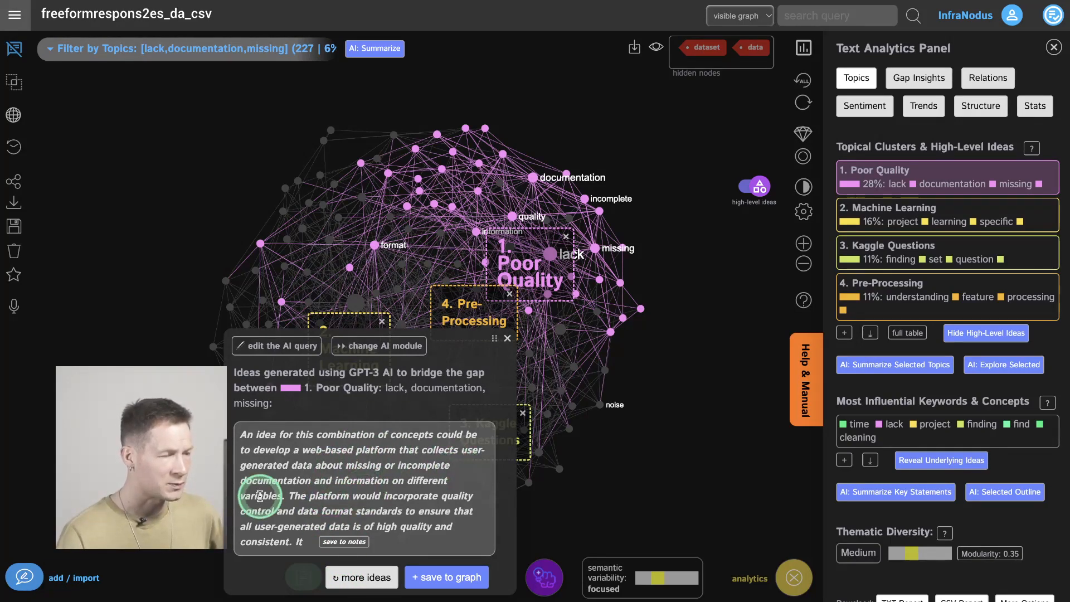
{"action": "mouse_move", "coordinate": [355, 511]}
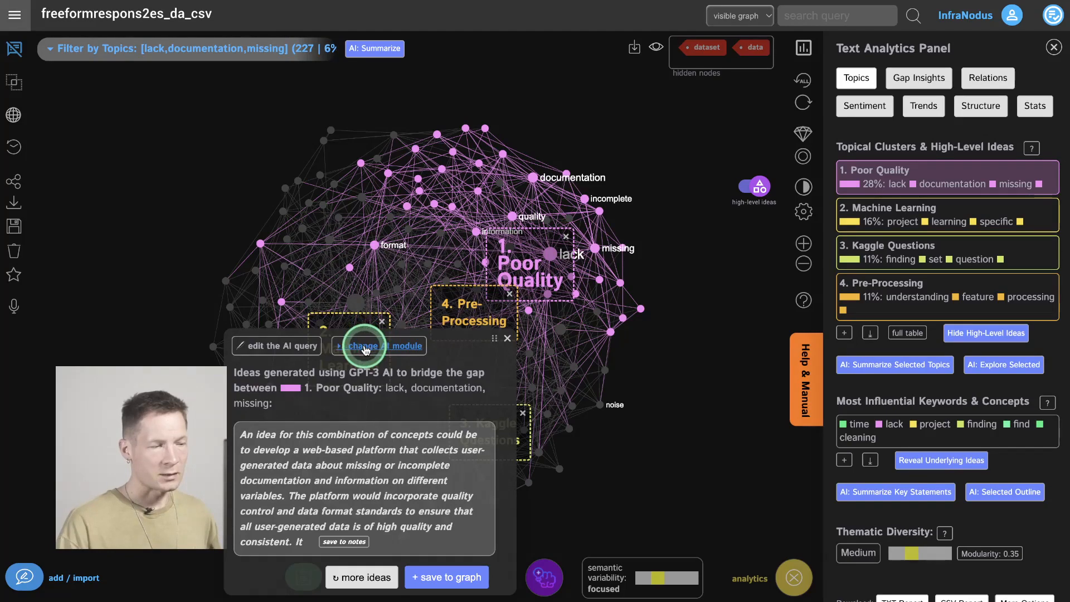
{"action": "left_click", "coordinate": [362, 577]}
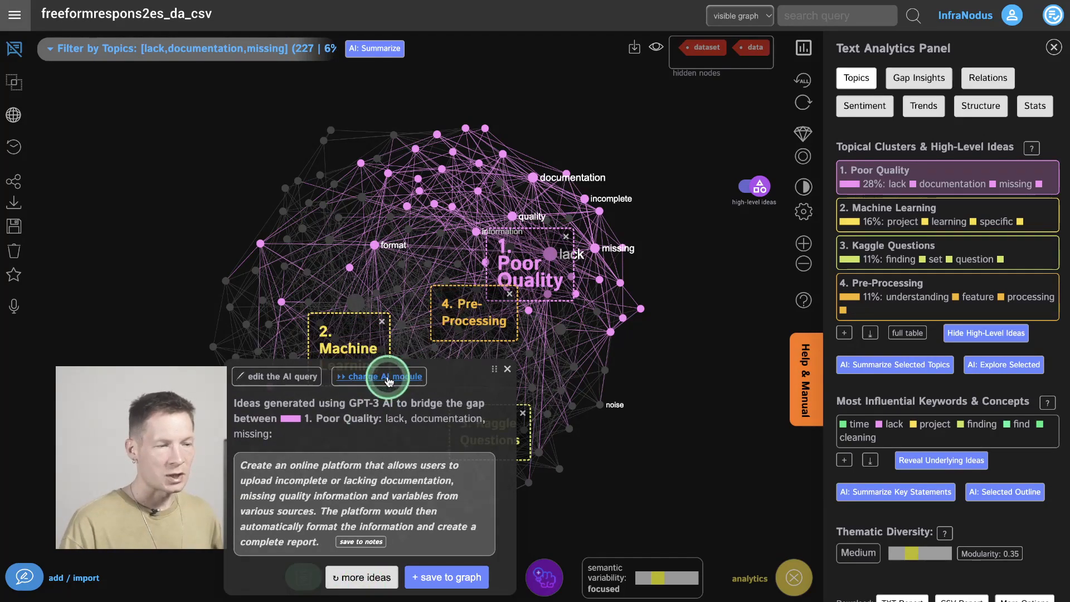
- Generate a context-aware GPT-3 Question about data, lack, project and finding and save it to project notes
{"action": "left_click", "coordinate": [382, 377]}
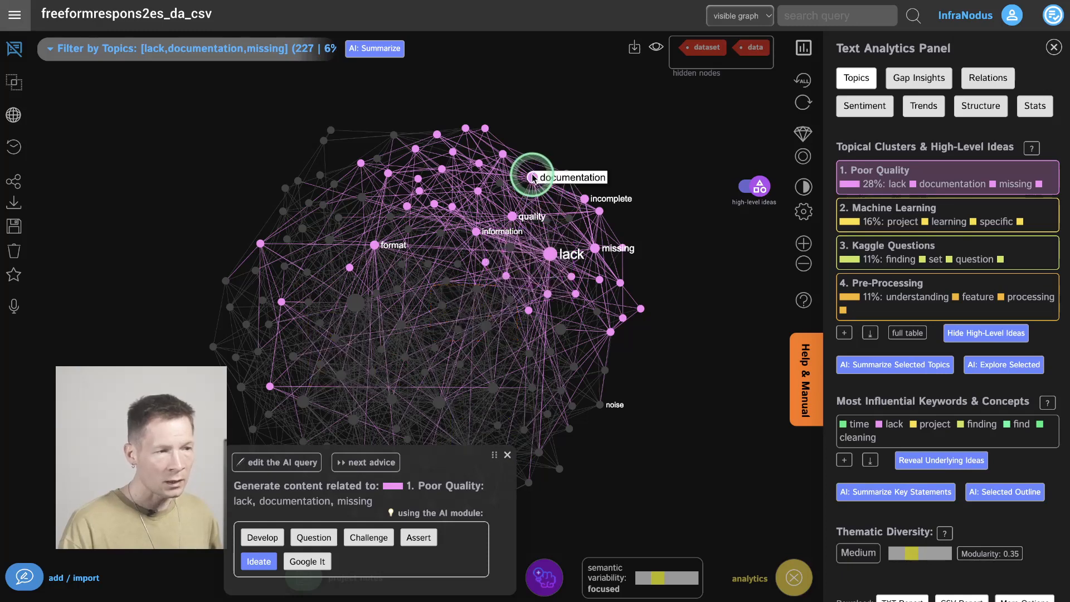
{"action": "mouse_move", "coordinate": [510, 218]}
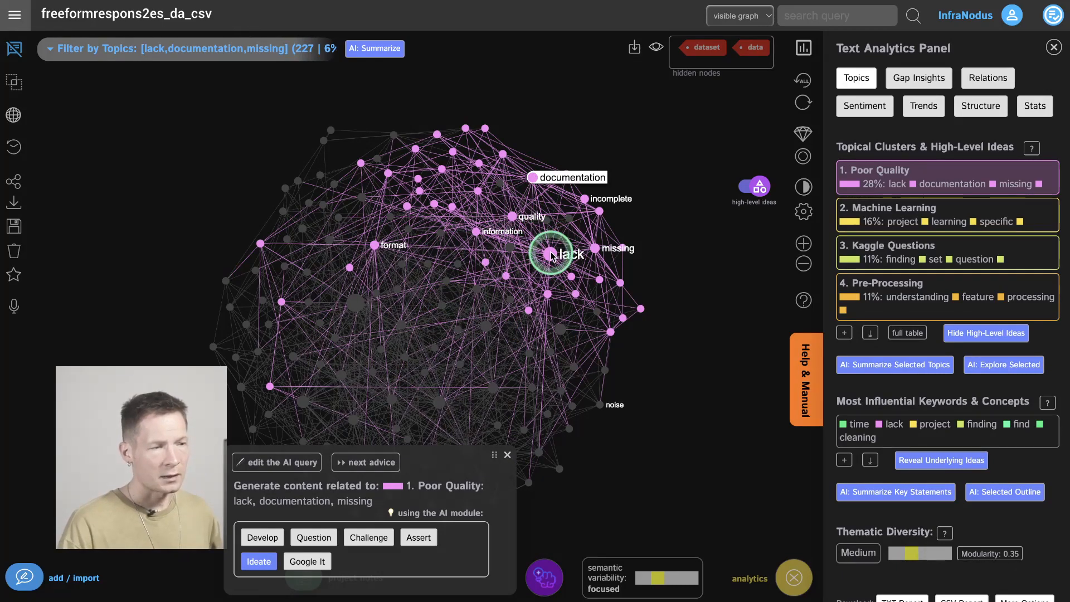
{"action": "mouse_move", "coordinate": [448, 402]}
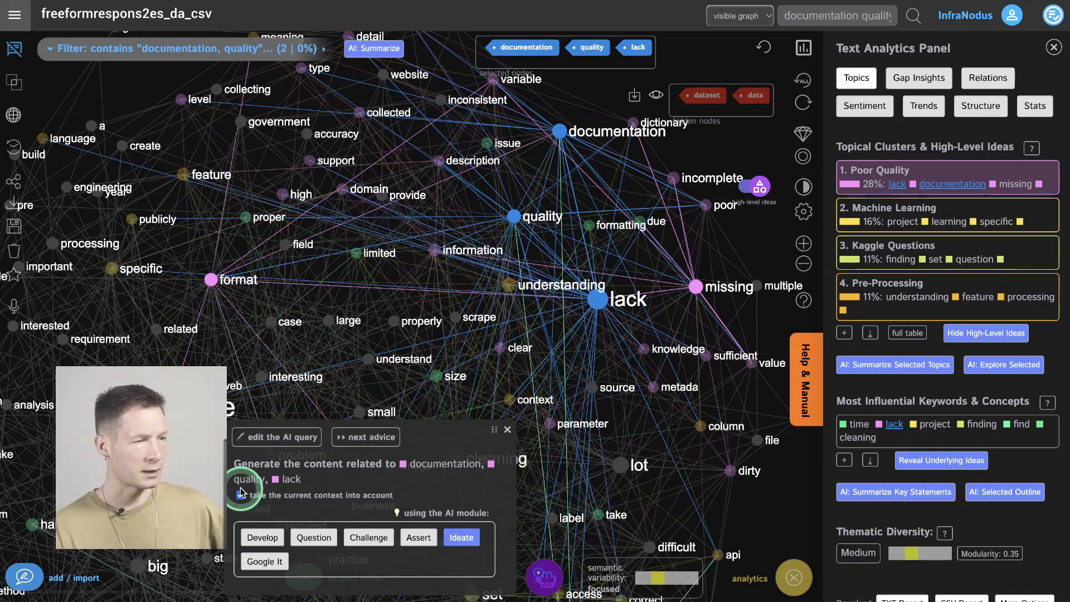
{"action": "left_click", "coordinate": [241, 495]}
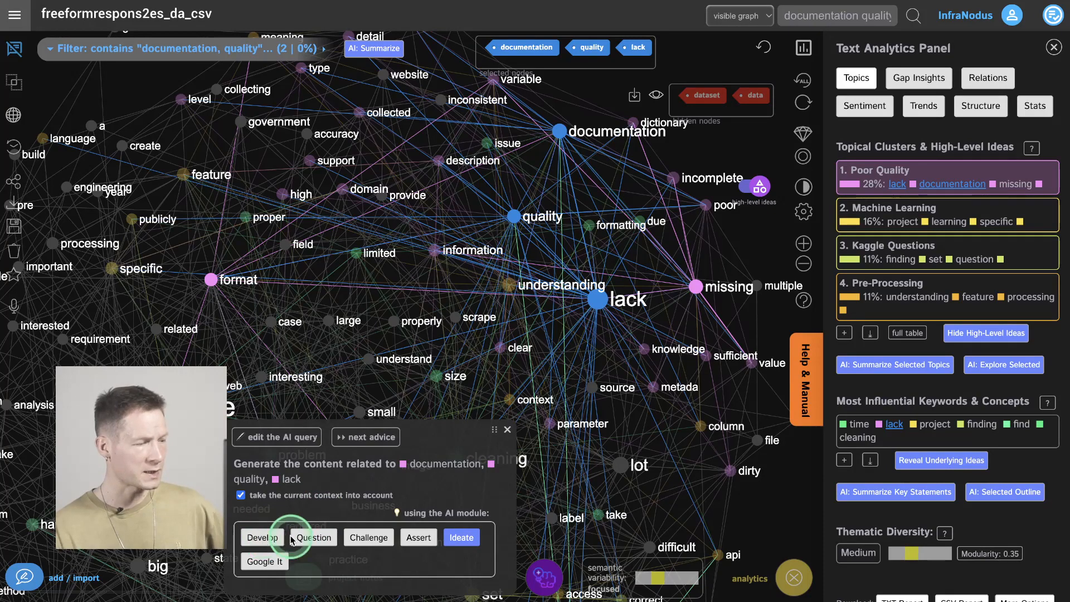
{"action": "left_click", "coordinate": [312, 537]}
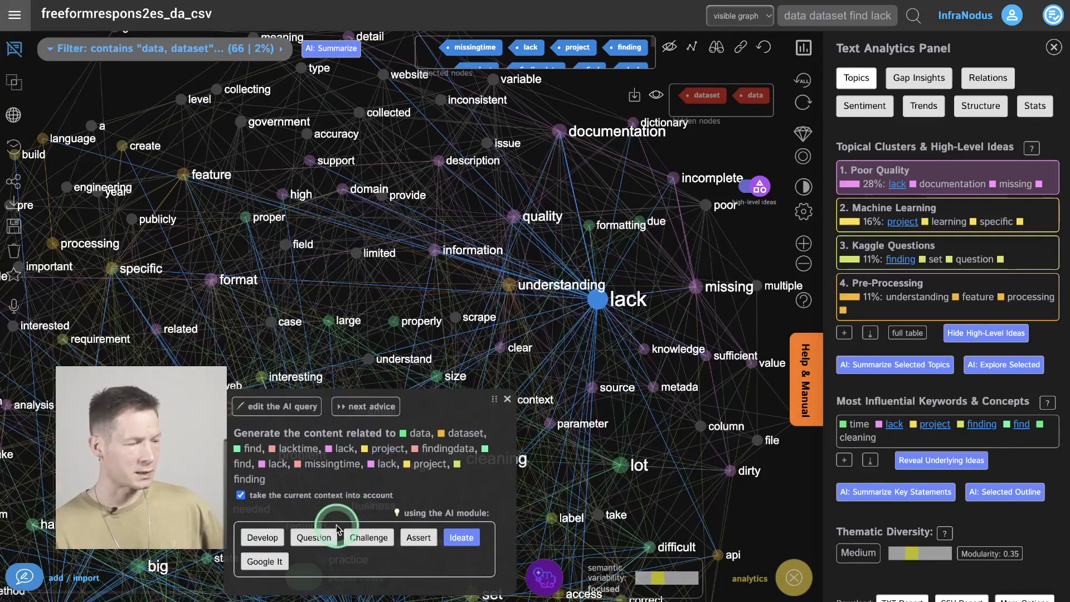
{"action": "left_click", "coordinate": [313, 537]}
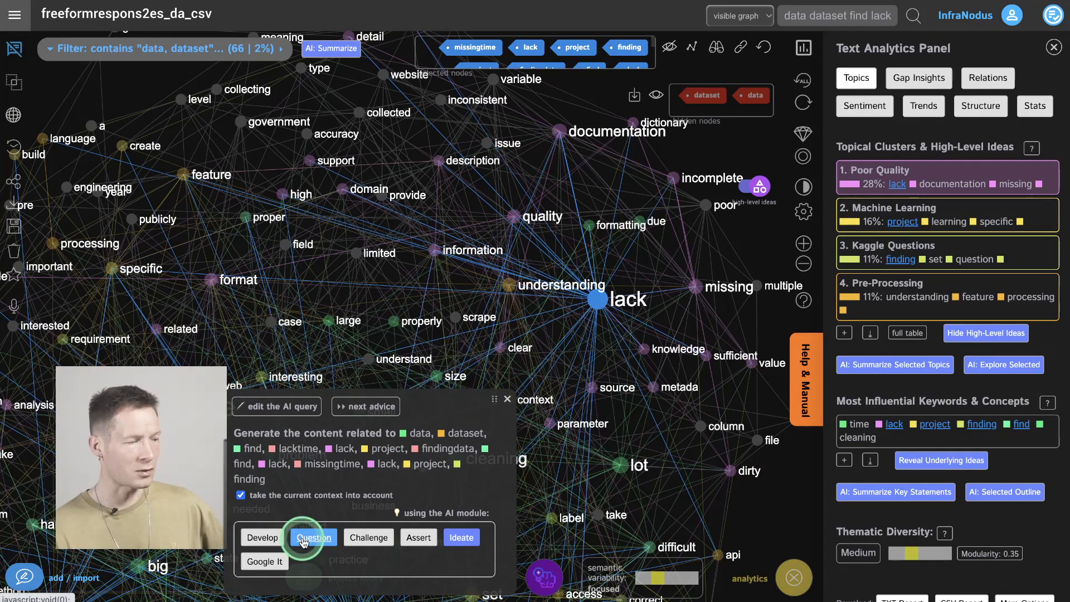
{"action": "left_click", "coordinate": [314, 538]}
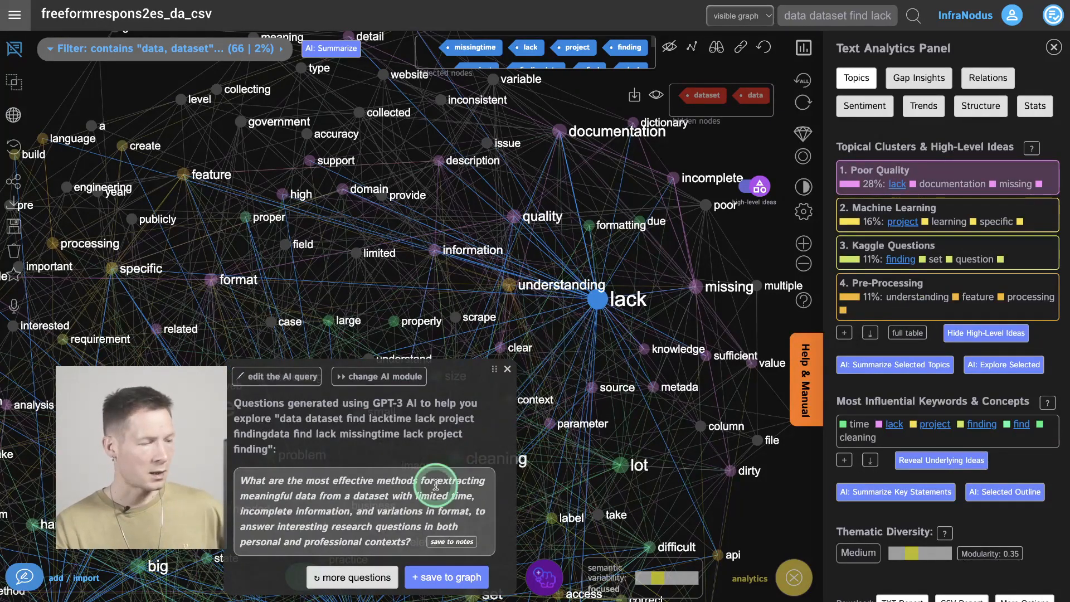
{"action": "left_click", "coordinate": [452, 542]}
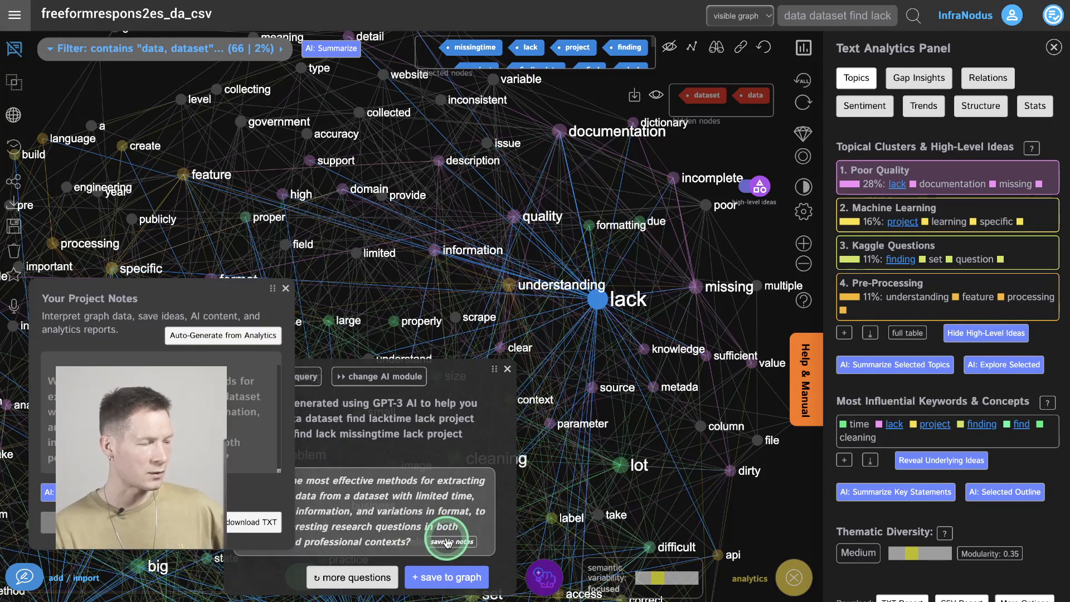
{"action": "left_click", "coordinate": [449, 542]}
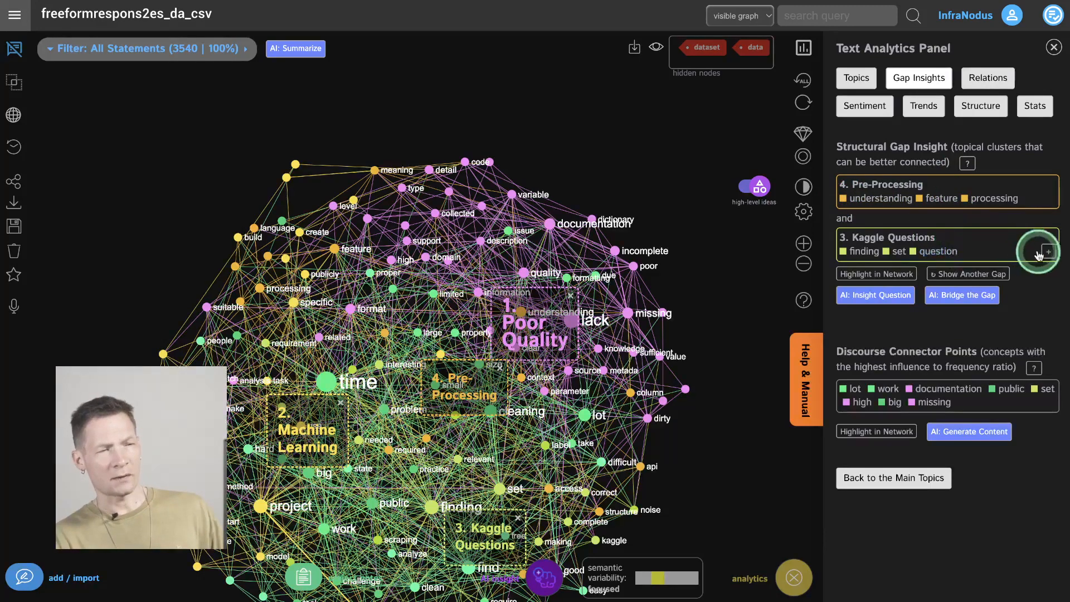
- From Gap Insights, highlight the Pre-Processing–Kaggle Questions structural gap in the network
{"action": "left_click", "coordinate": [1047, 252]}
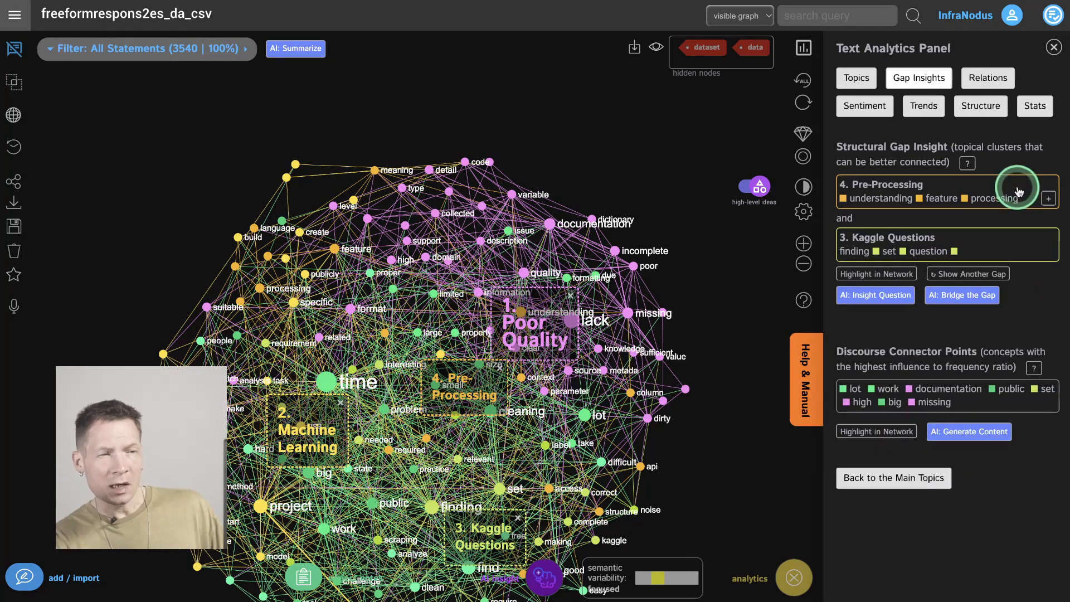
{"action": "mouse_move", "coordinate": [863, 274]}
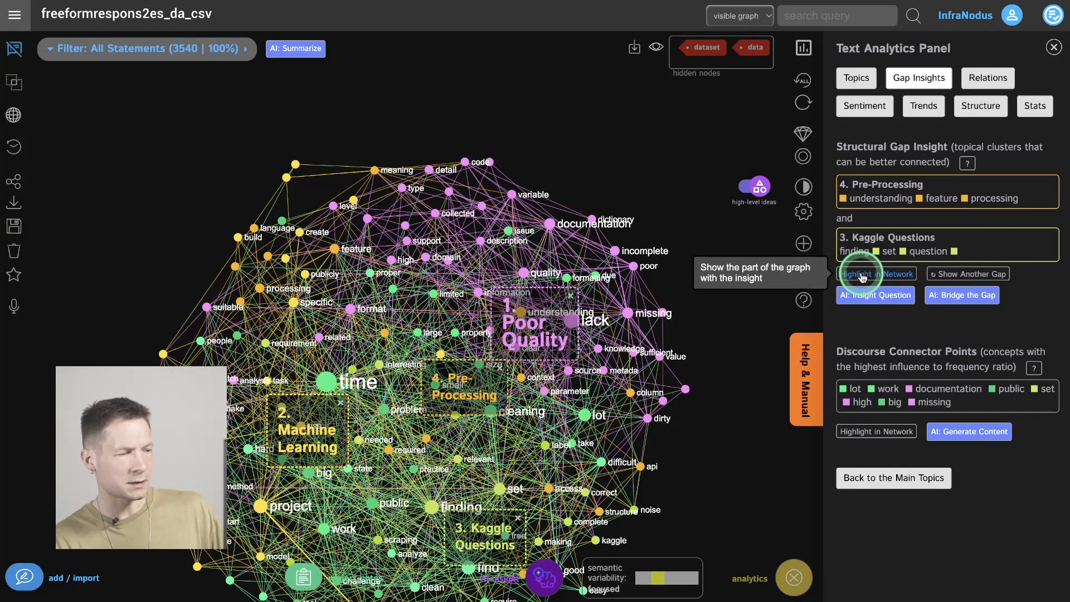
{"action": "left_click", "coordinate": [870, 274]}
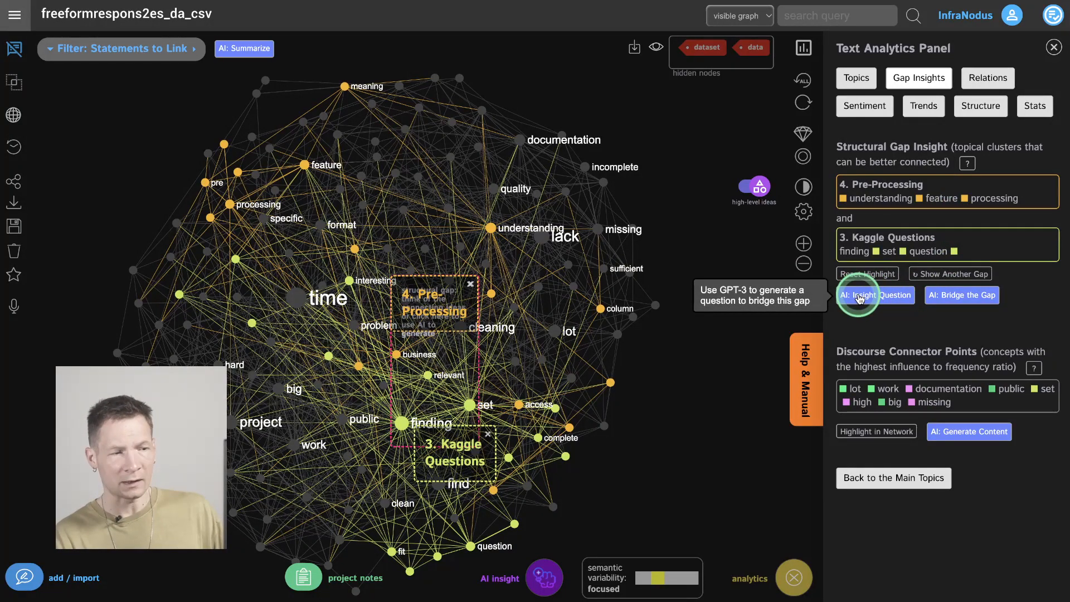
- Generate a data-cleaning question bridging Pre-Processing and Kaggle Questions, save it to notes, and request more questions
{"action": "left_click", "coordinate": [859, 296]}
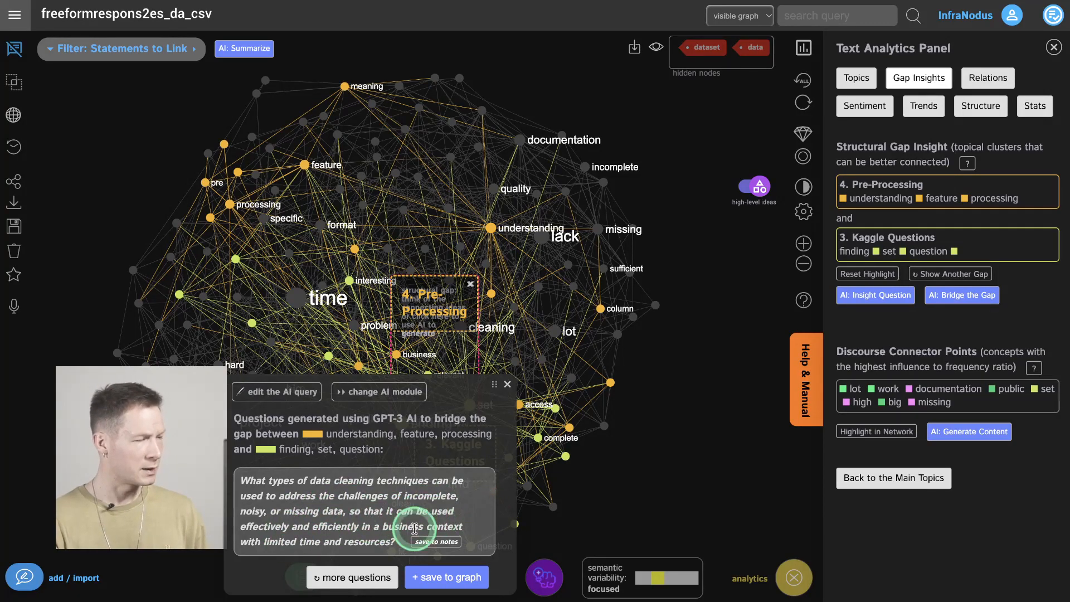
{"action": "mouse_move", "coordinate": [355, 526]}
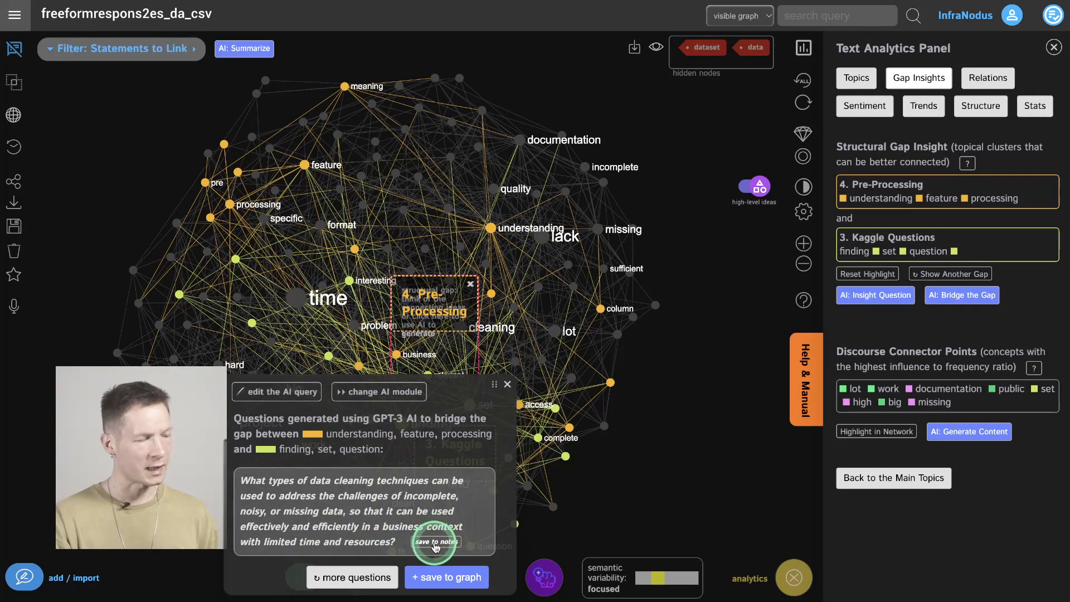
{"action": "left_click", "coordinate": [436, 541]}
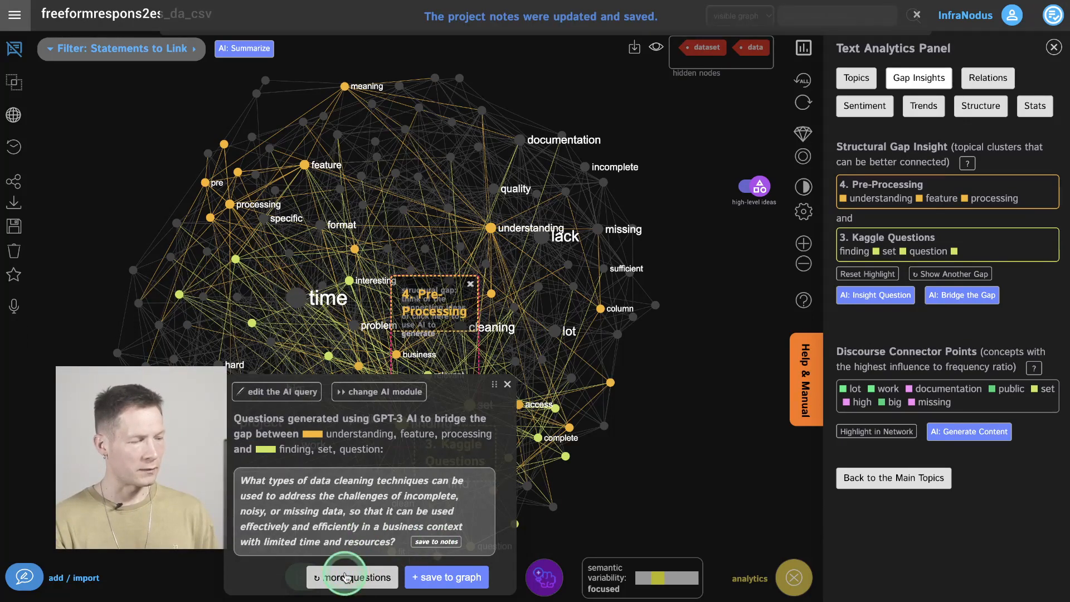
{"action": "left_click", "coordinate": [350, 578]}
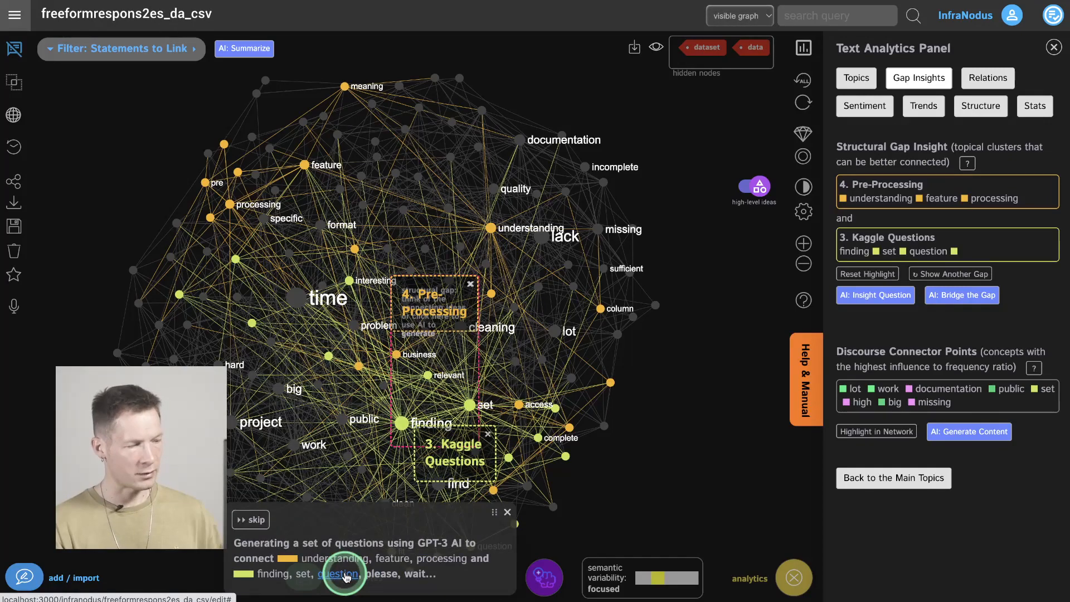